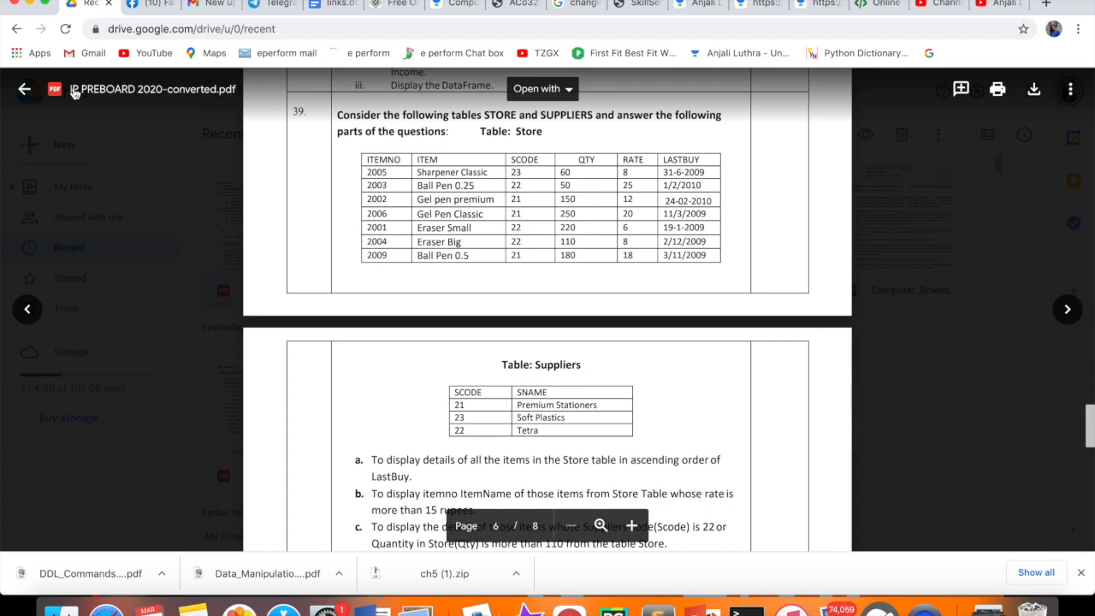
pyautogui.moveTo(496, 282)
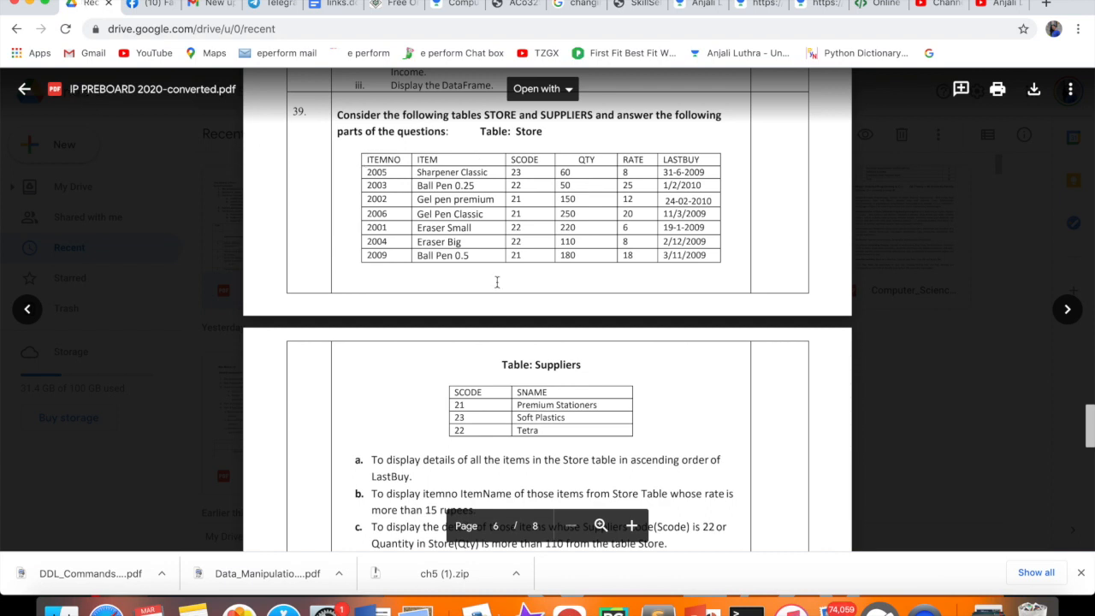
pyautogui.moveTo(400, 199)
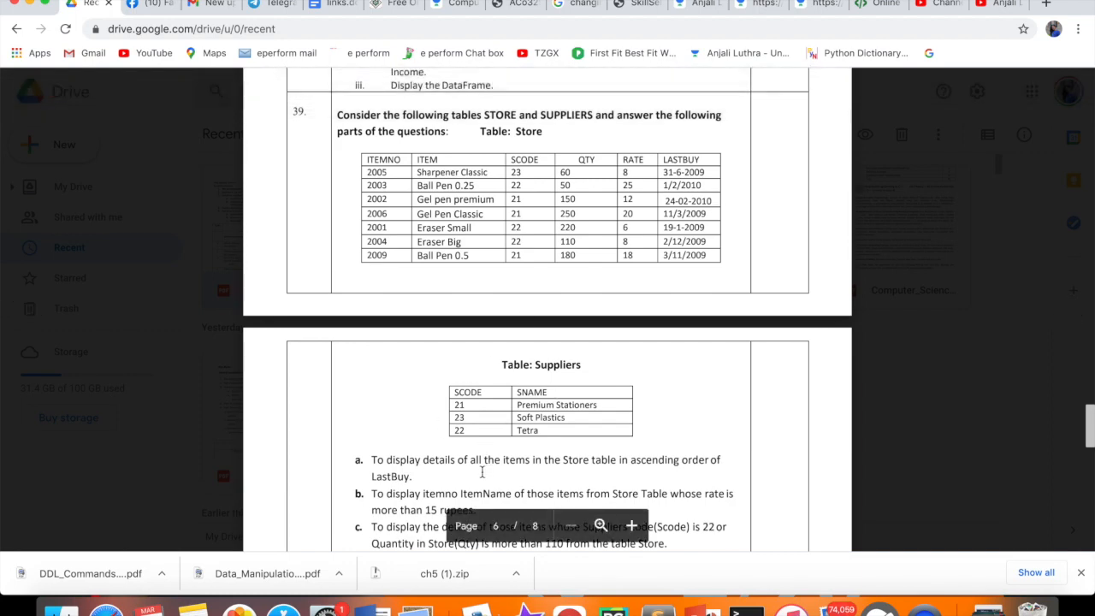
# Scroll through question 39's Store and Suppliers tables and query tasks a–e.
pyautogui.scroll(-3)
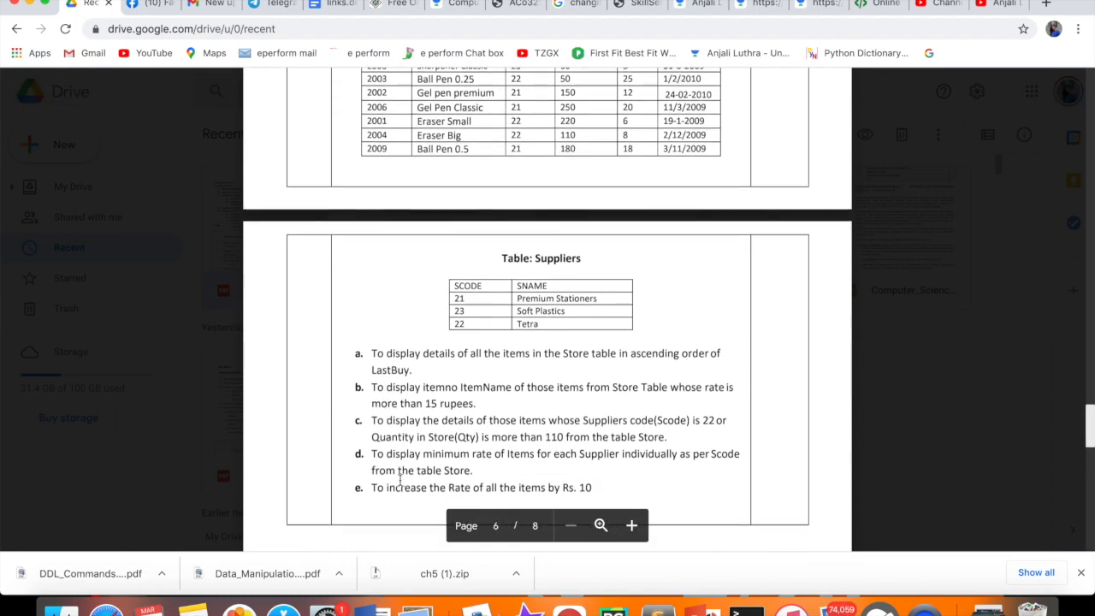
pyautogui.scroll(-3)
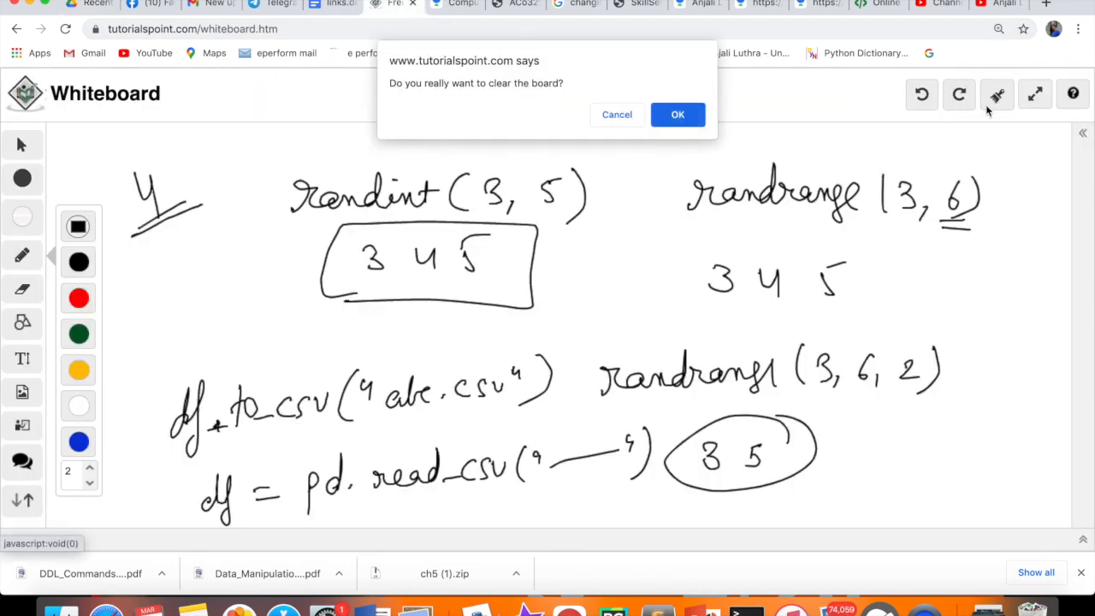
# Confirm clearing the whiteboard and handwrite 'a) Select' at the top left.
pyautogui.click(677, 114)
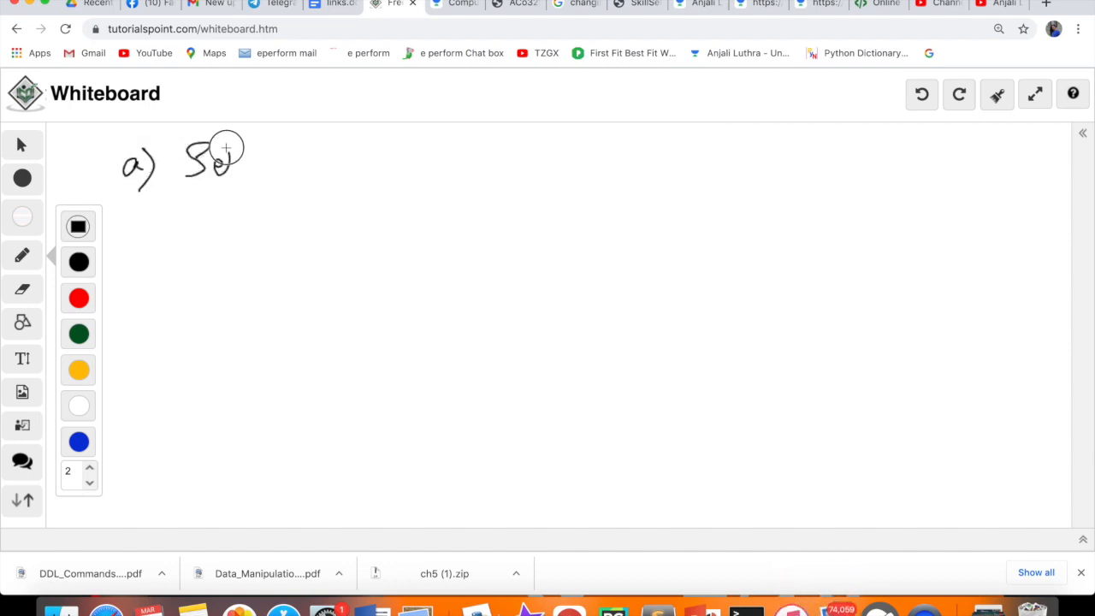
pyautogui.moveTo(222, 154); pyautogui.dragTo(283, 158)
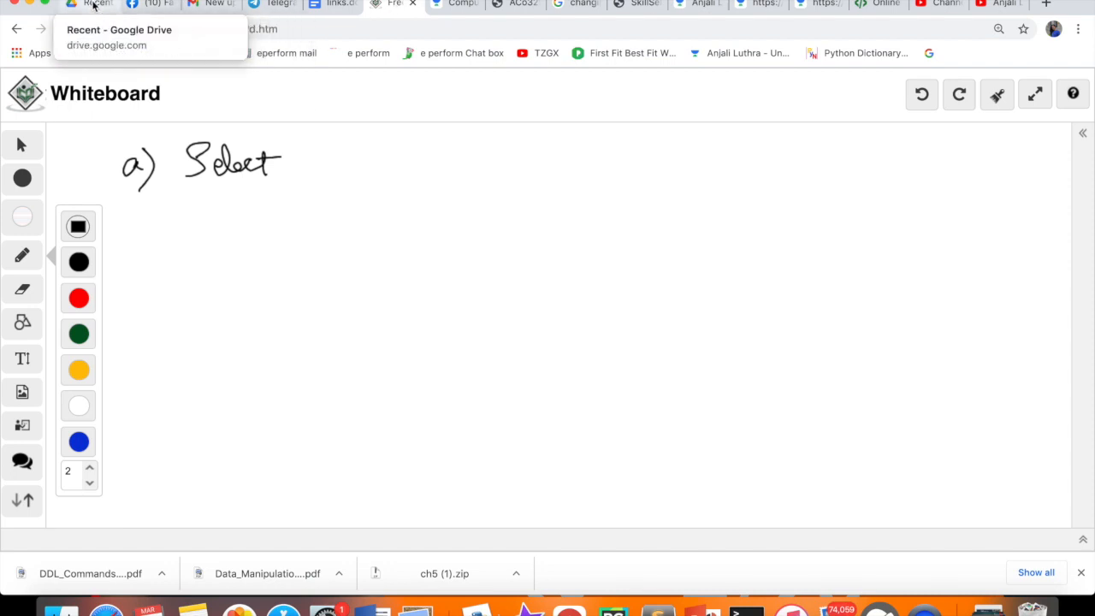
# Return to the Drive PDF to reread part a's ascending-LastBuy task.
pyautogui.click(97, 6)
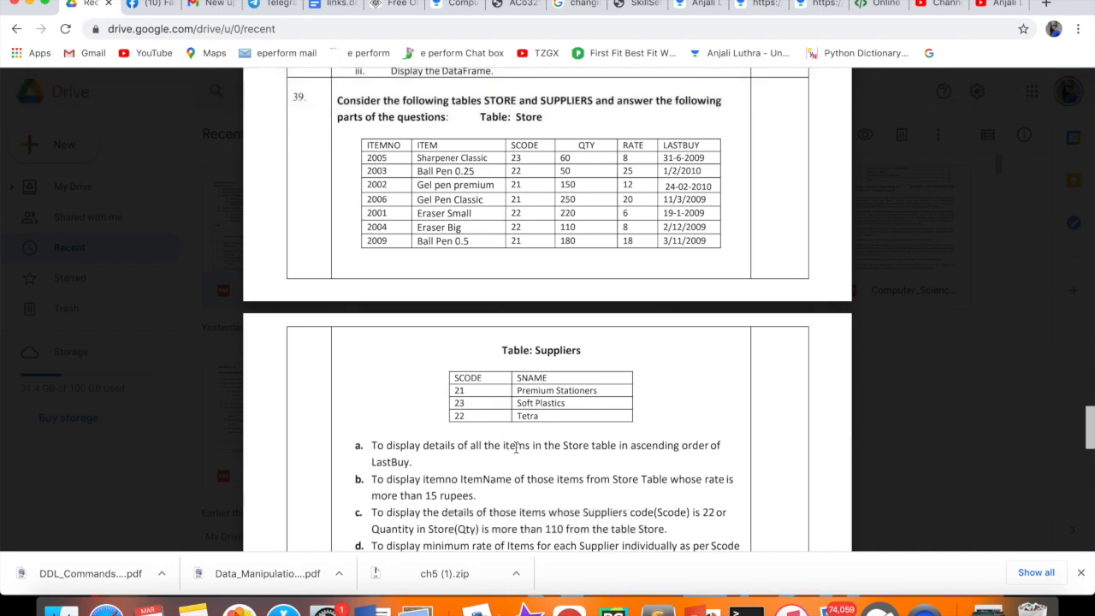
pyautogui.moveTo(504, 444)
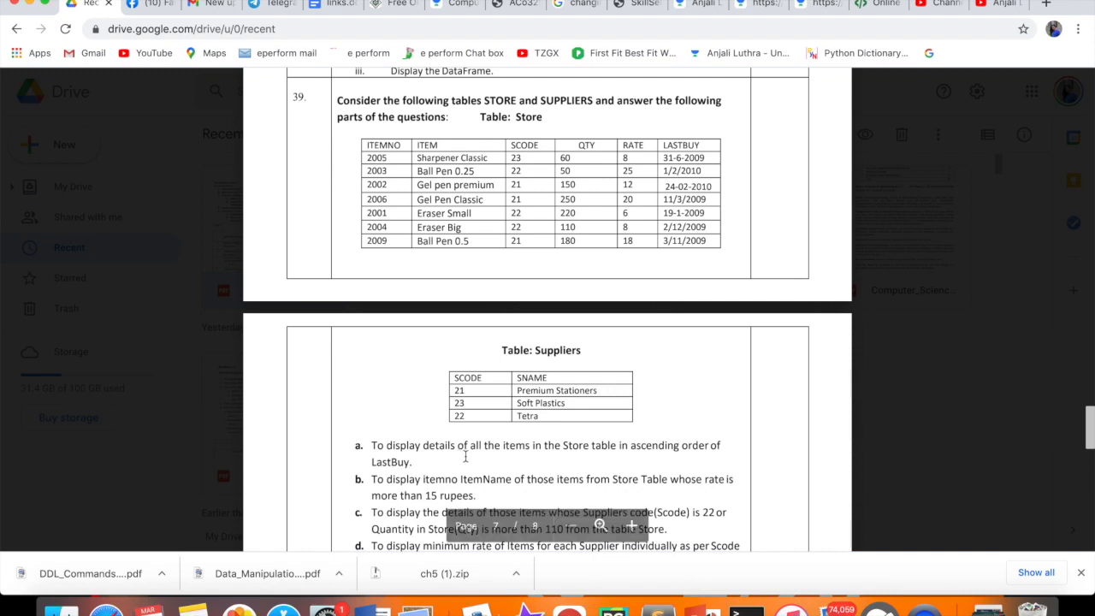
pyautogui.moveTo(576, 393)
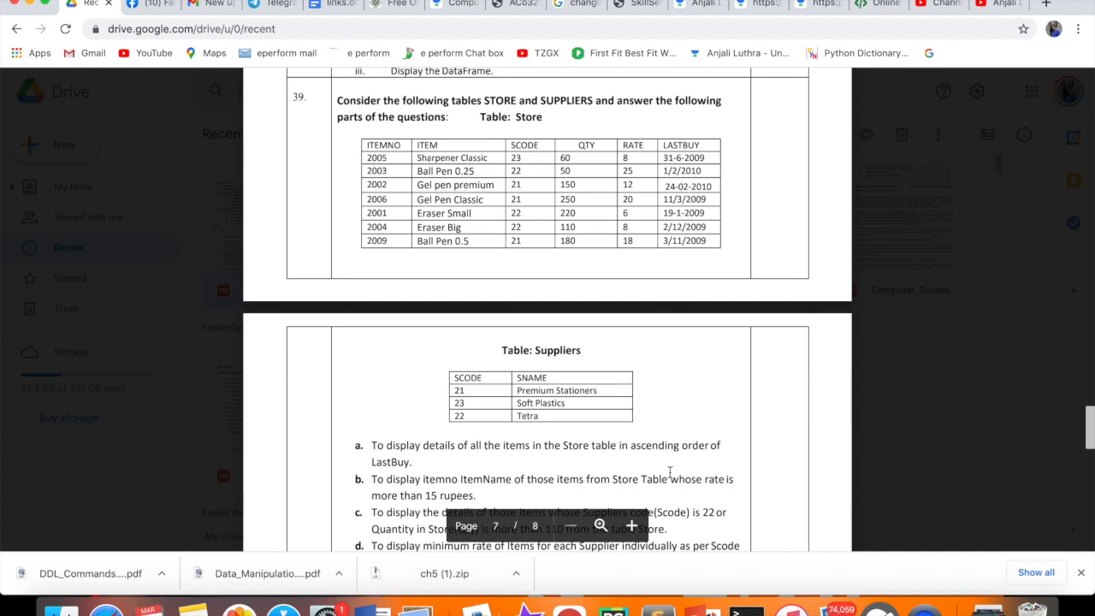
pyautogui.moveTo(653, 454)
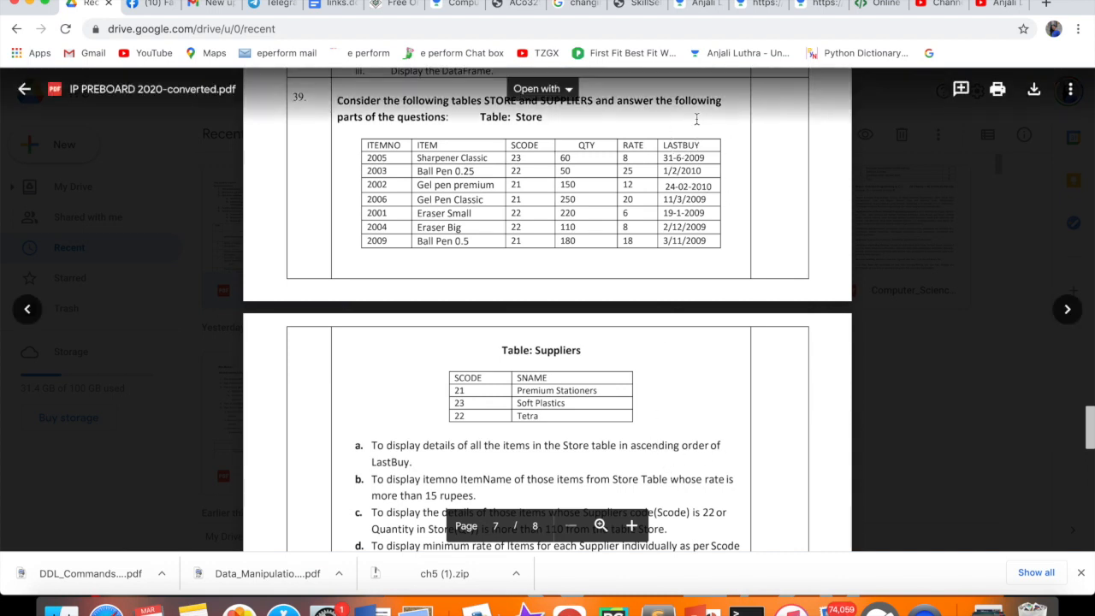
# Handwrite '* from Store order by LastBuy;' after Select to finish answer a.
pyautogui.click(394, 5)
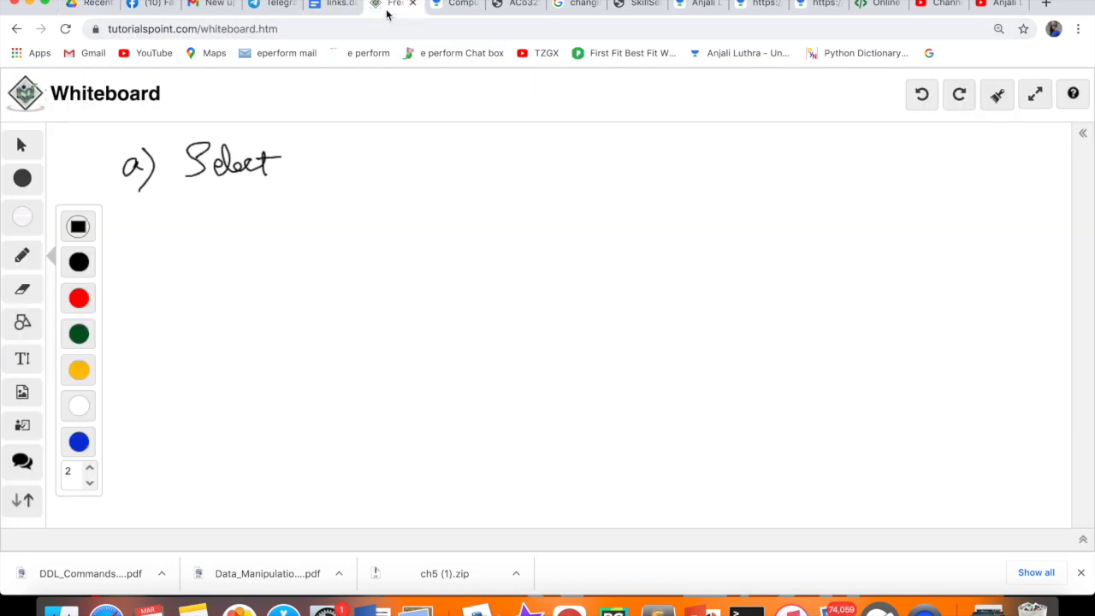
pyautogui.moveTo(299, 171); pyautogui.dragTo(320, 163)
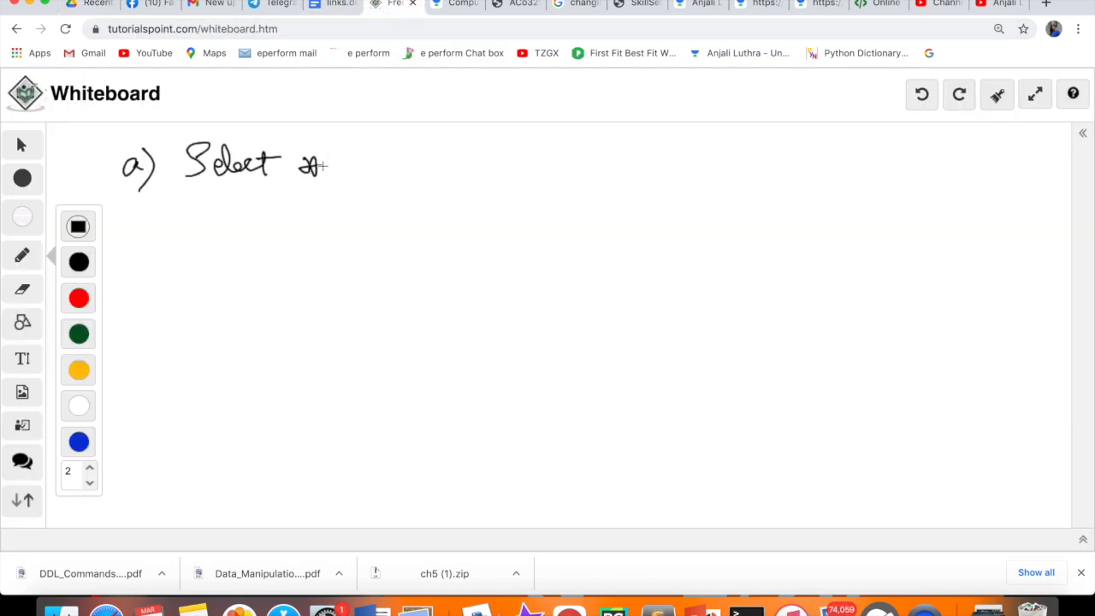
pyautogui.moveTo(342, 162); pyautogui.dragTo(454, 162)
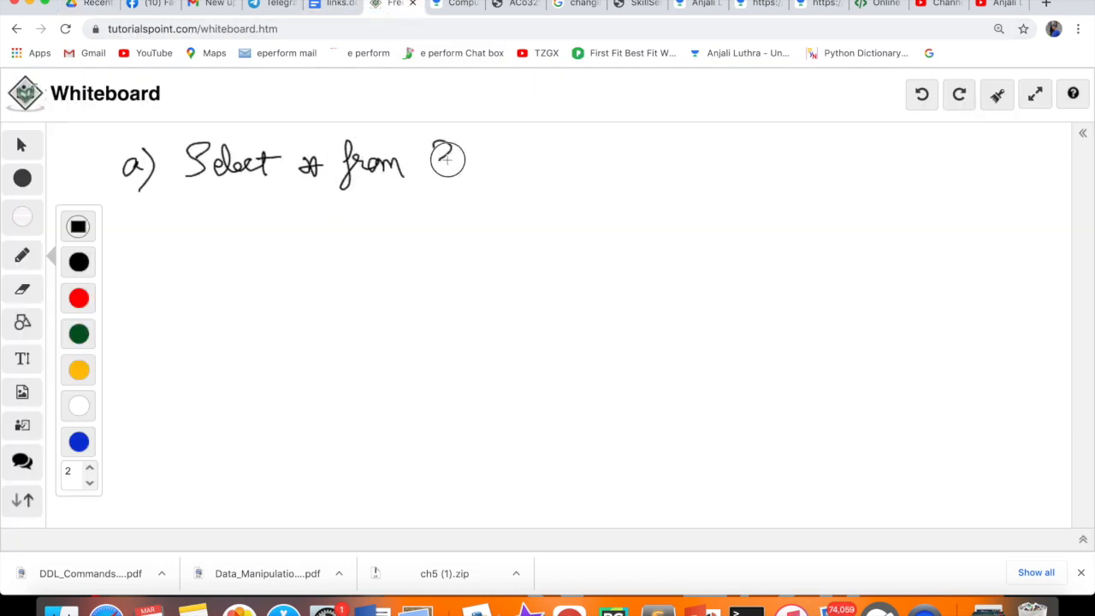
pyautogui.moveTo(440, 158); pyautogui.dragTo(504, 171)
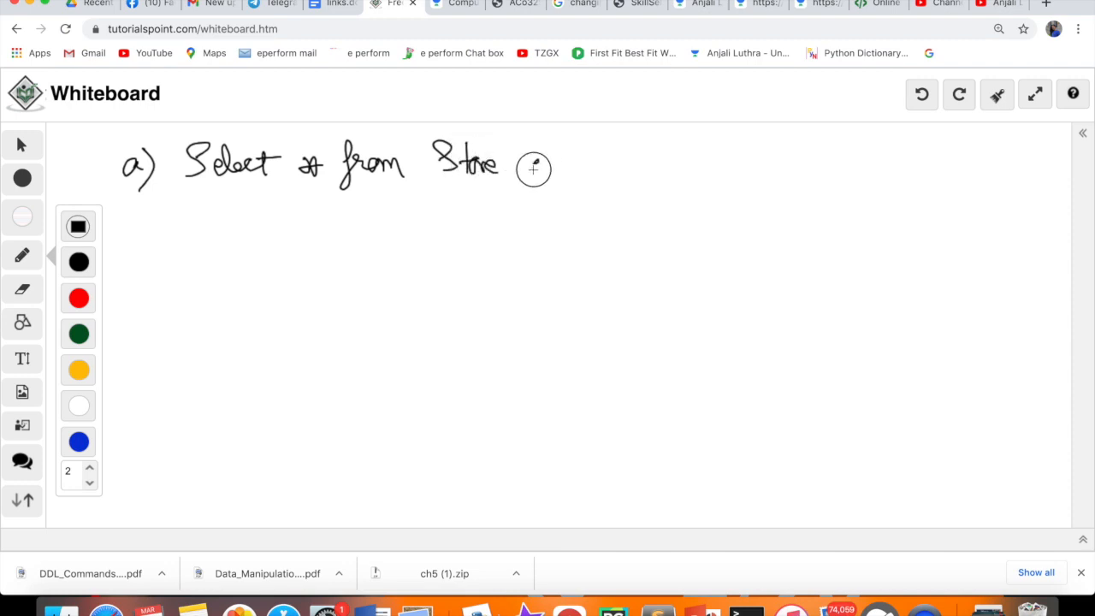
pyautogui.moveTo(535, 168); pyautogui.dragTo(629, 164)
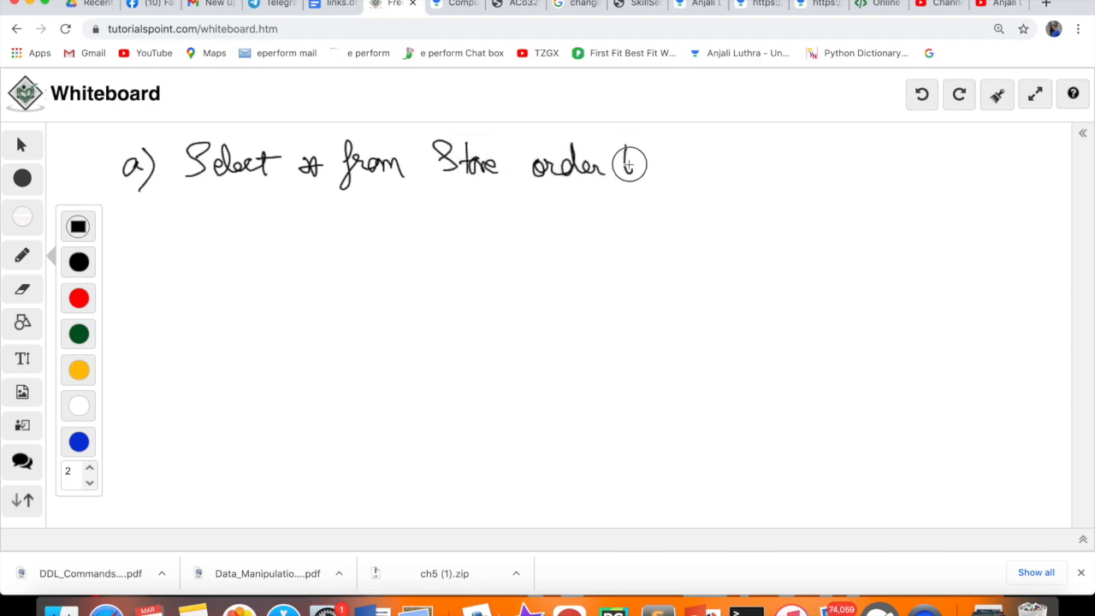
pyautogui.moveTo(616, 162); pyautogui.dragTo(731, 167)
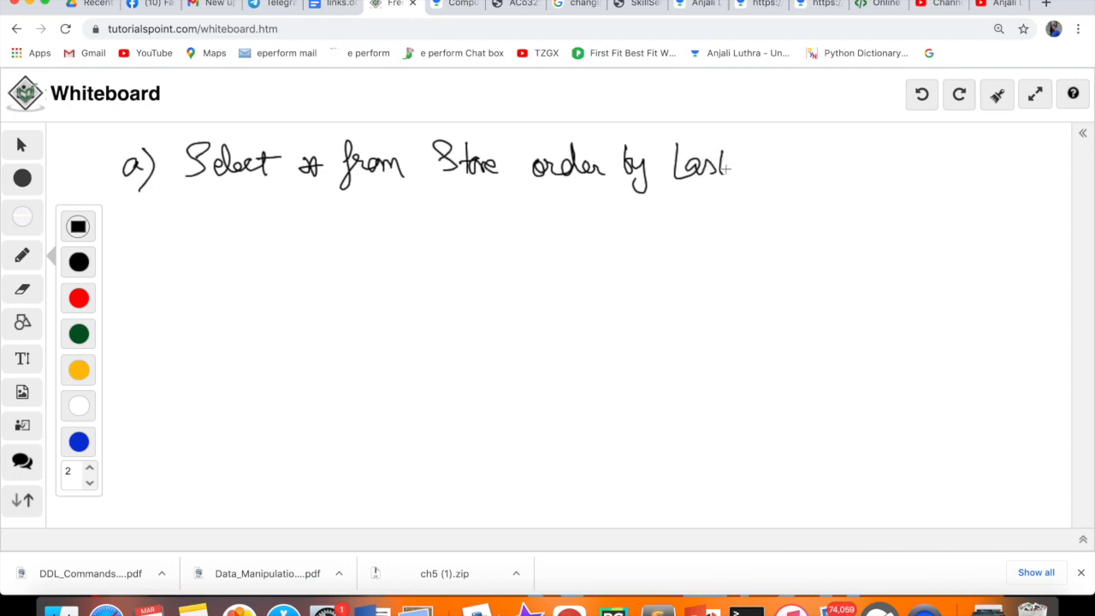
pyautogui.moveTo(732, 167); pyautogui.dragTo(791, 171)
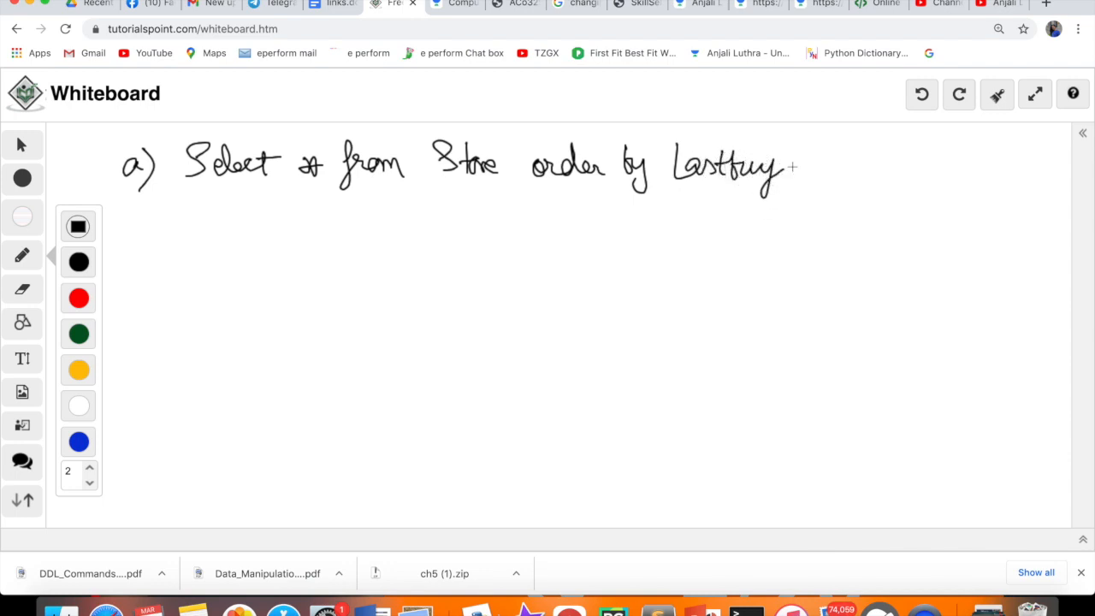
pyautogui.moveTo(791, 167); pyautogui.dragTo(795, 183)
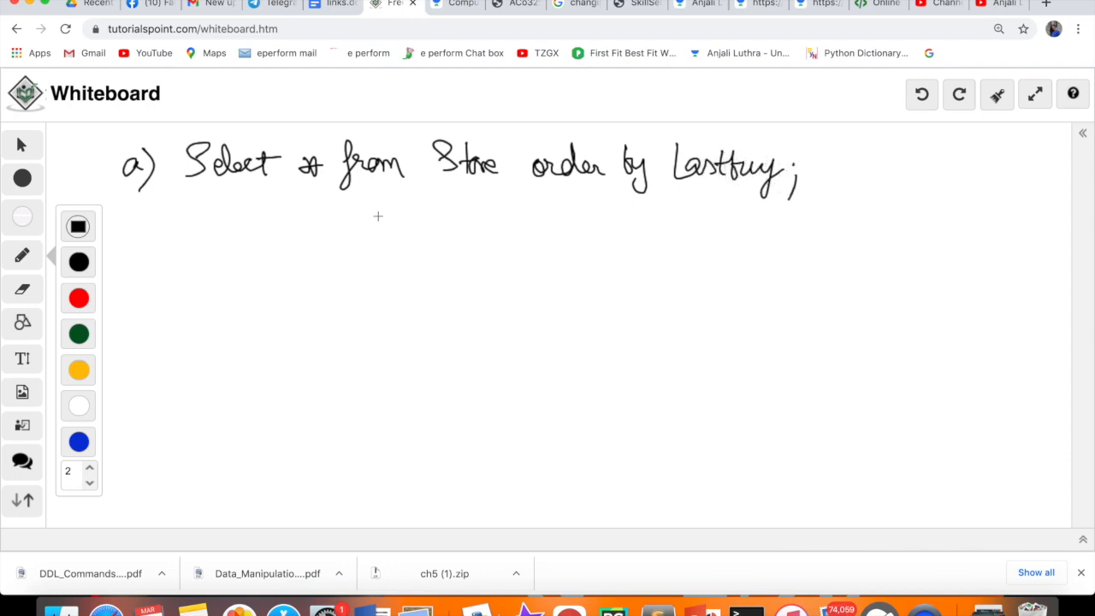
pyautogui.moveTo(703, 263)
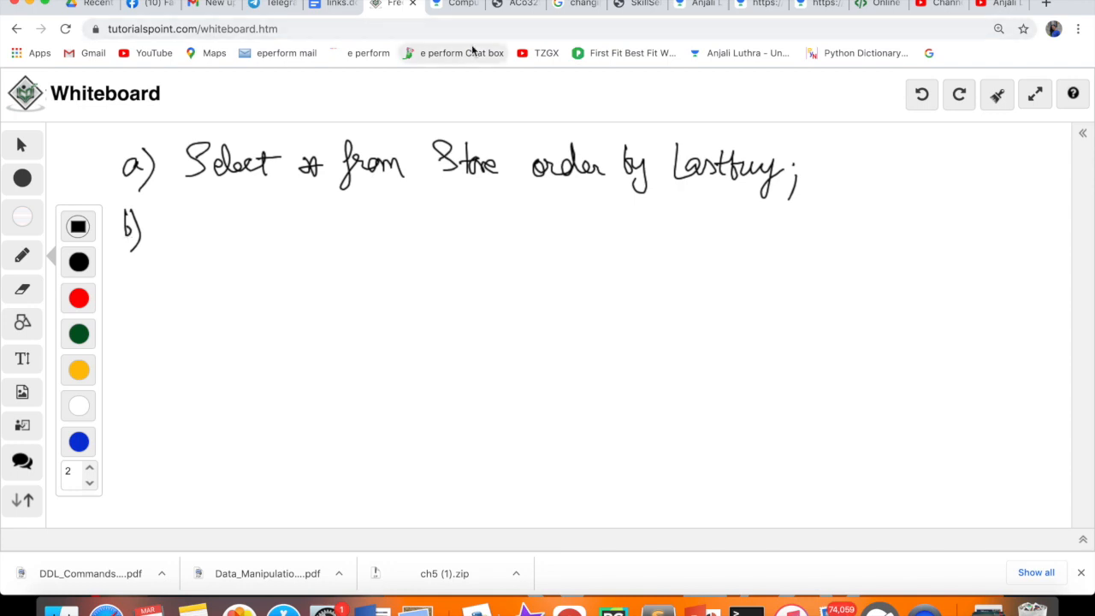
pyautogui.moveTo(473, 53)
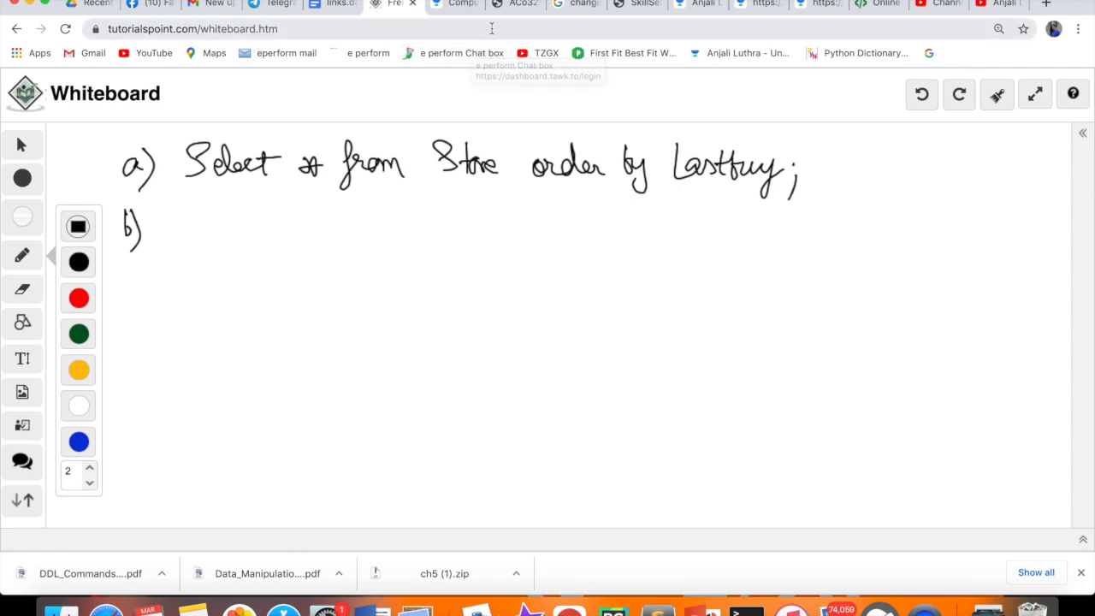
pyautogui.moveTo(396, 31)
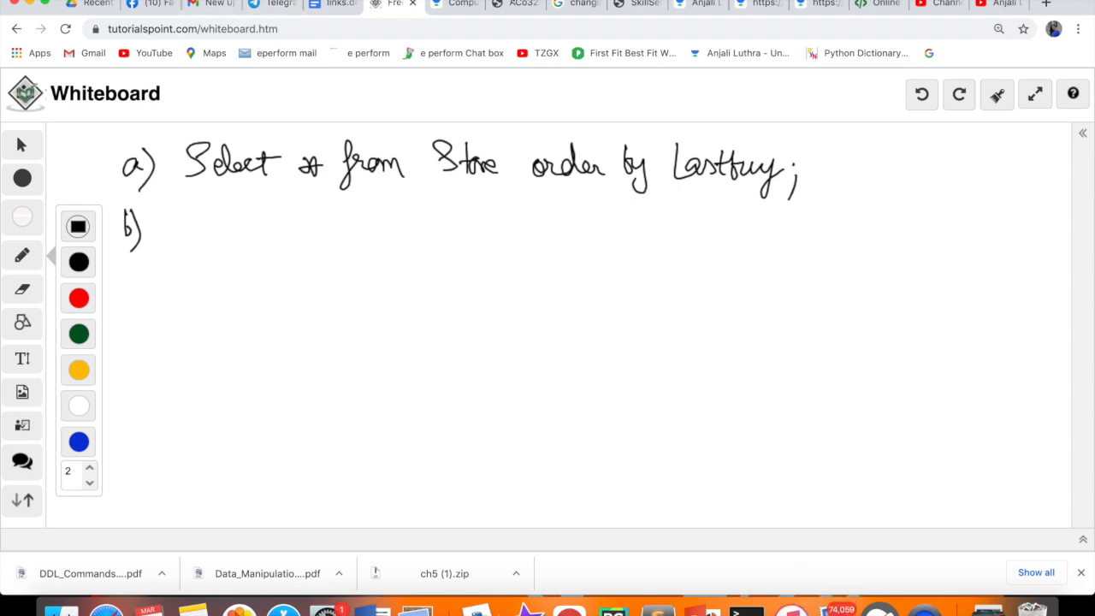
pyautogui.moveTo(581, 5)
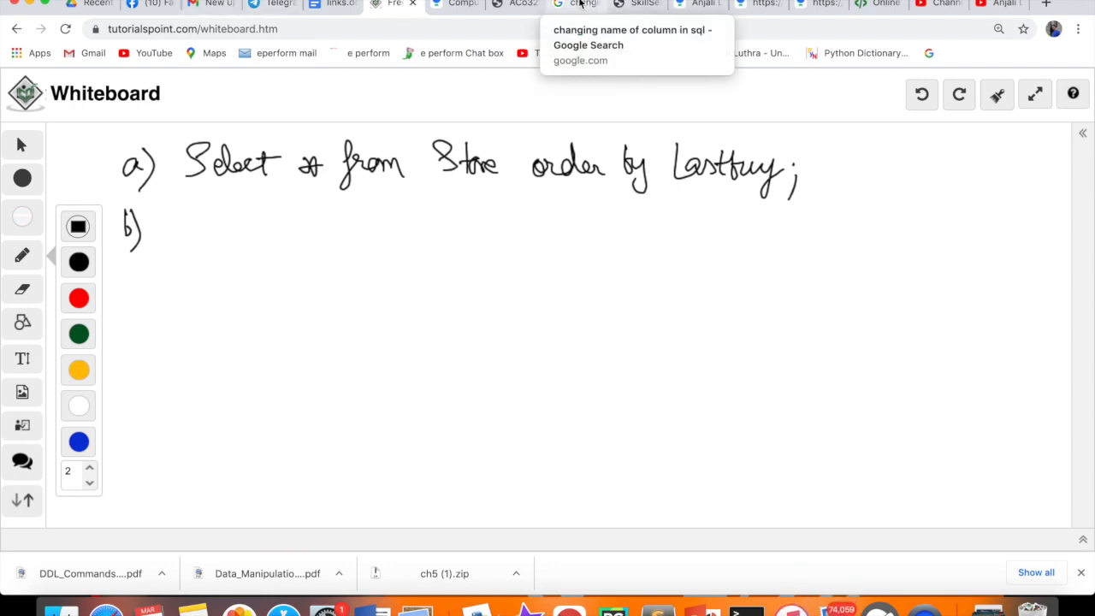
pyautogui.moveTo(547, 8)
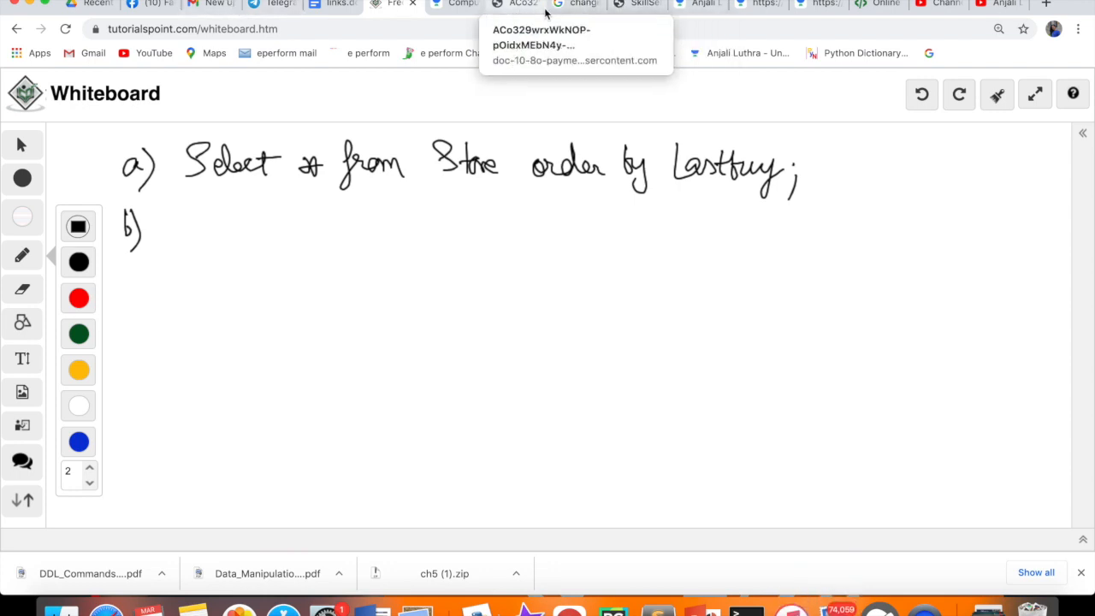
pyautogui.moveTo(381, 24)
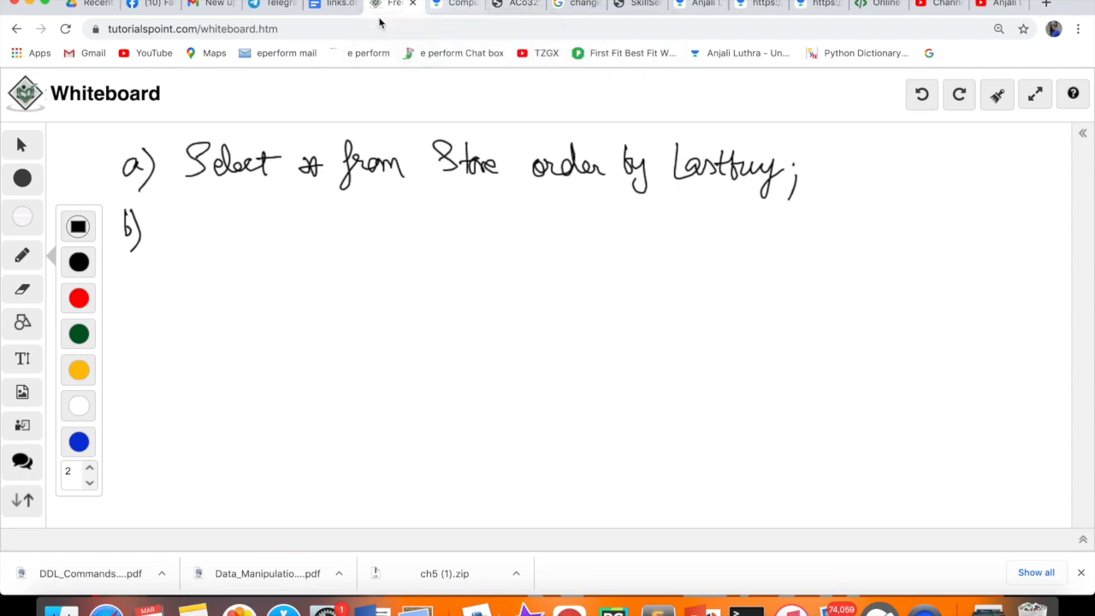
# Switch to the Drive PDF to read part b of question 39.
pyautogui.click(90, 5)
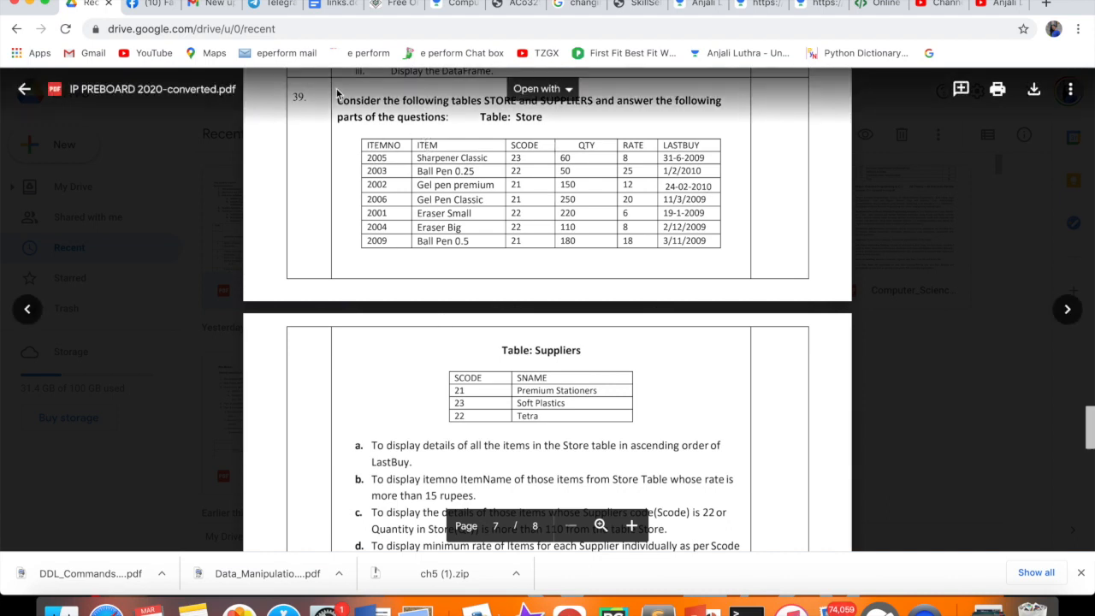
# Handwrite 'Select Itemno, Item from Store' as the start of answer b.
pyautogui.click(406, 5)
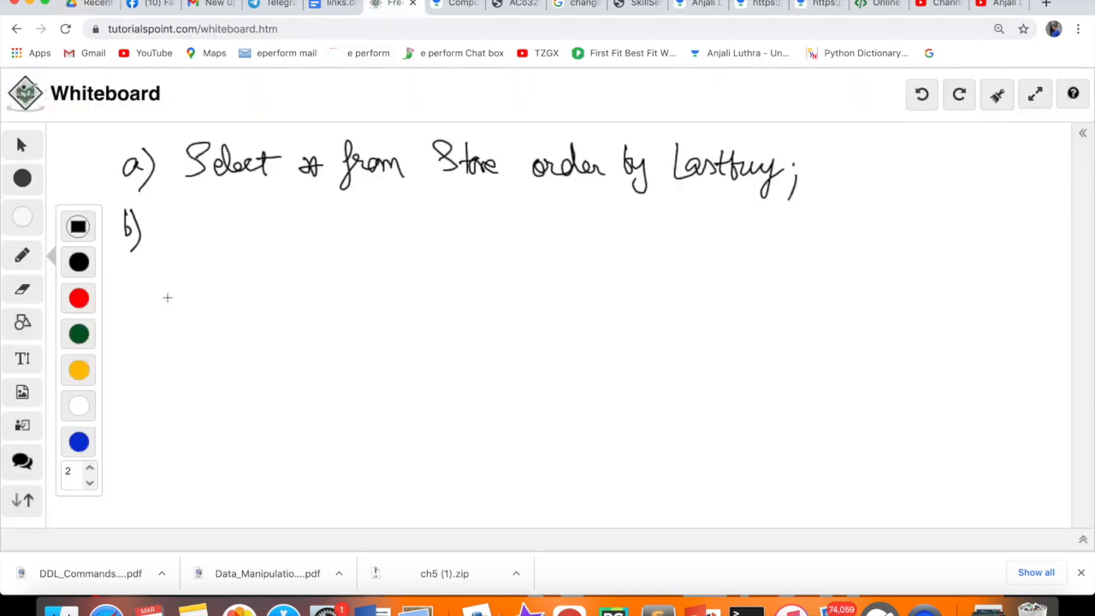
pyautogui.moveTo(179, 240); pyautogui.dragTo(240, 231)
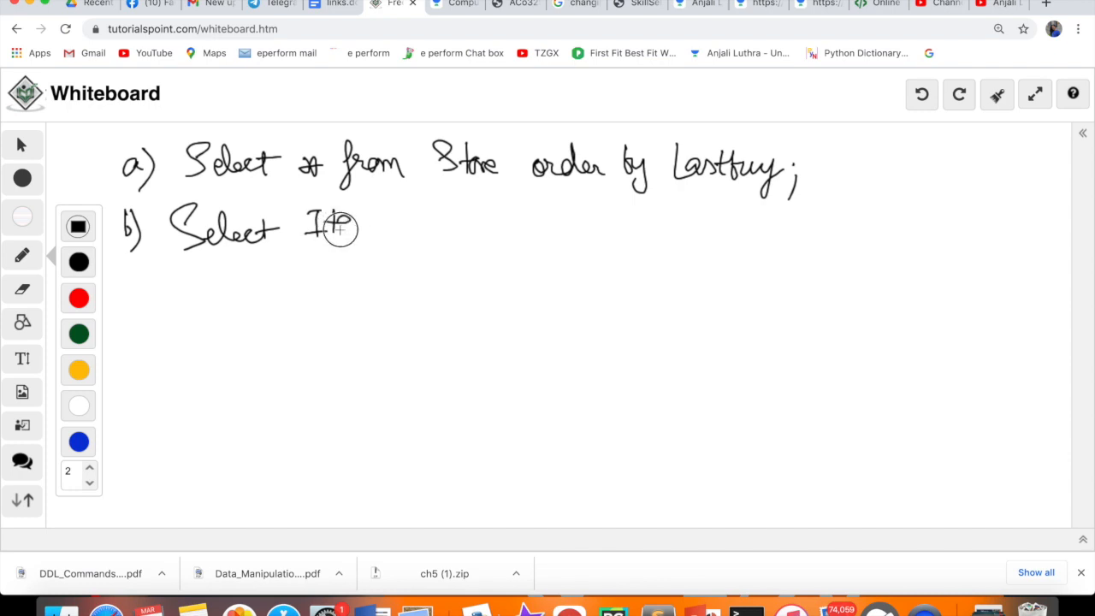
pyautogui.moveTo(342, 227); pyautogui.dragTo(407, 231)
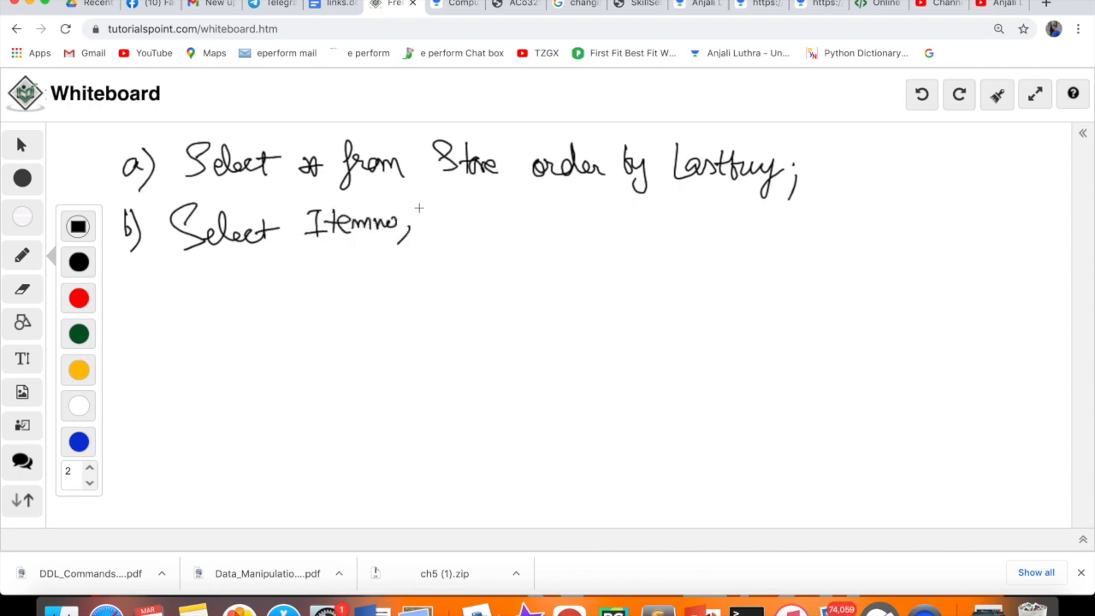
pyautogui.moveTo(419, 227); pyautogui.dragTo(483, 235)
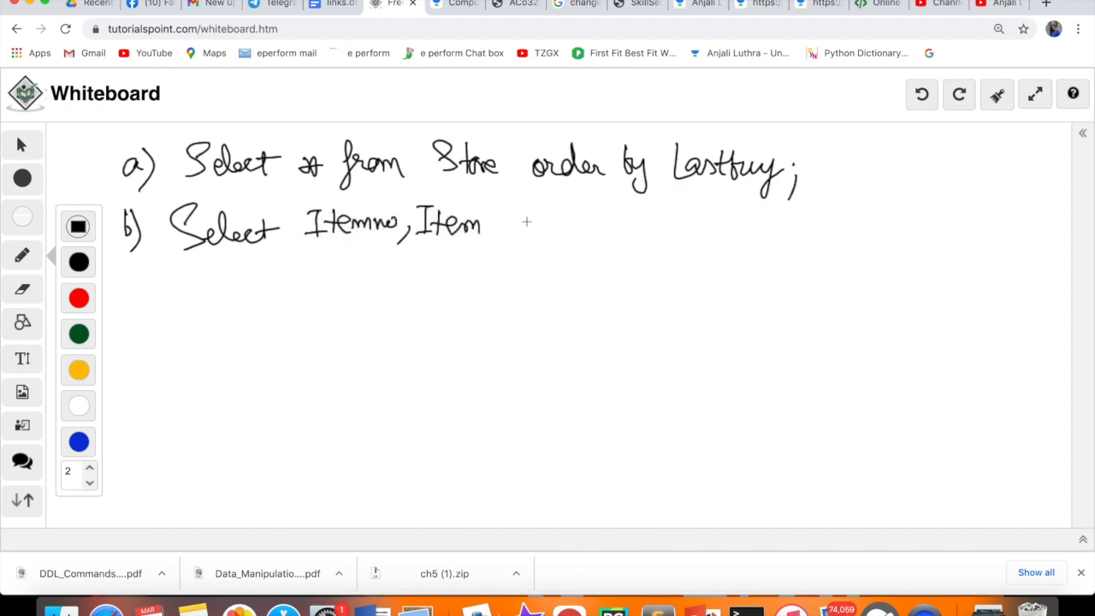
pyautogui.moveTo(500, 223); pyautogui.dragTo(561, 243)
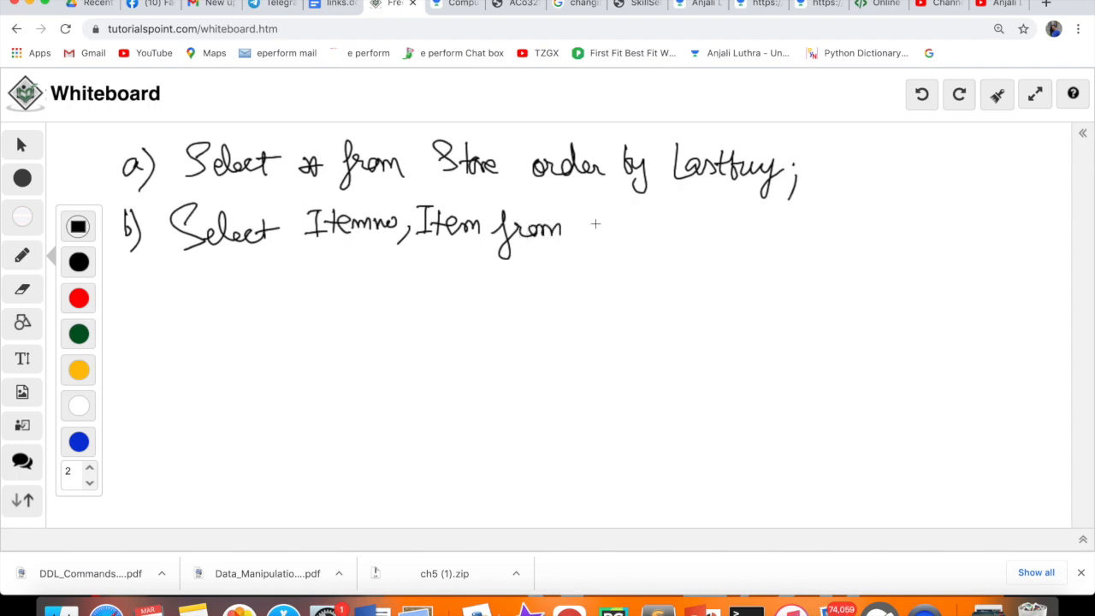
pyautogui.moveTo(594, 227); pyautogui.dragTo(679, 231)
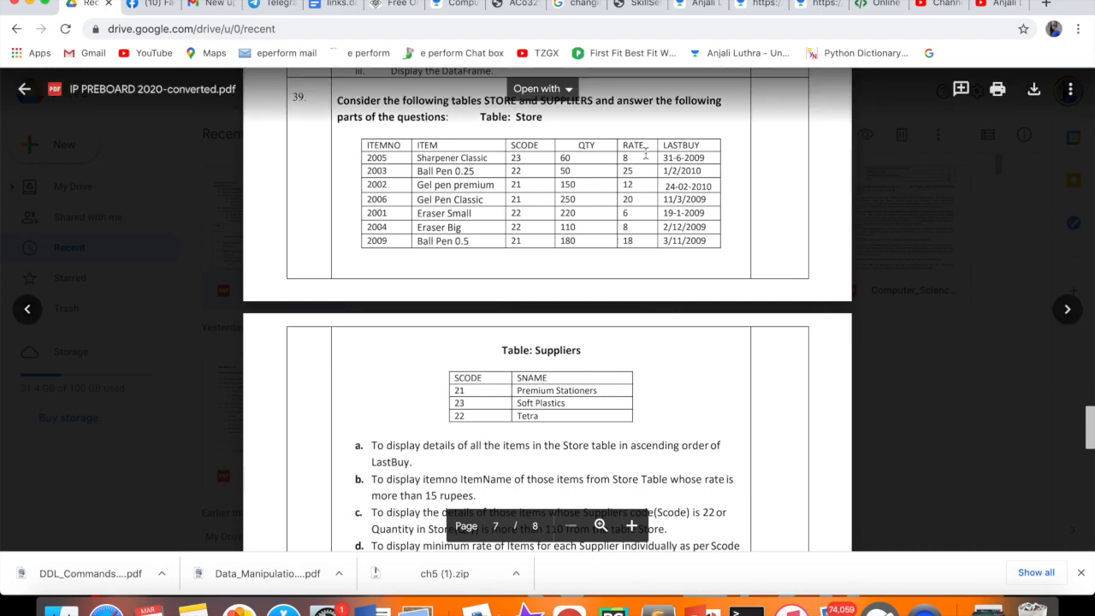
pyautogui.moveTo(360, 9)
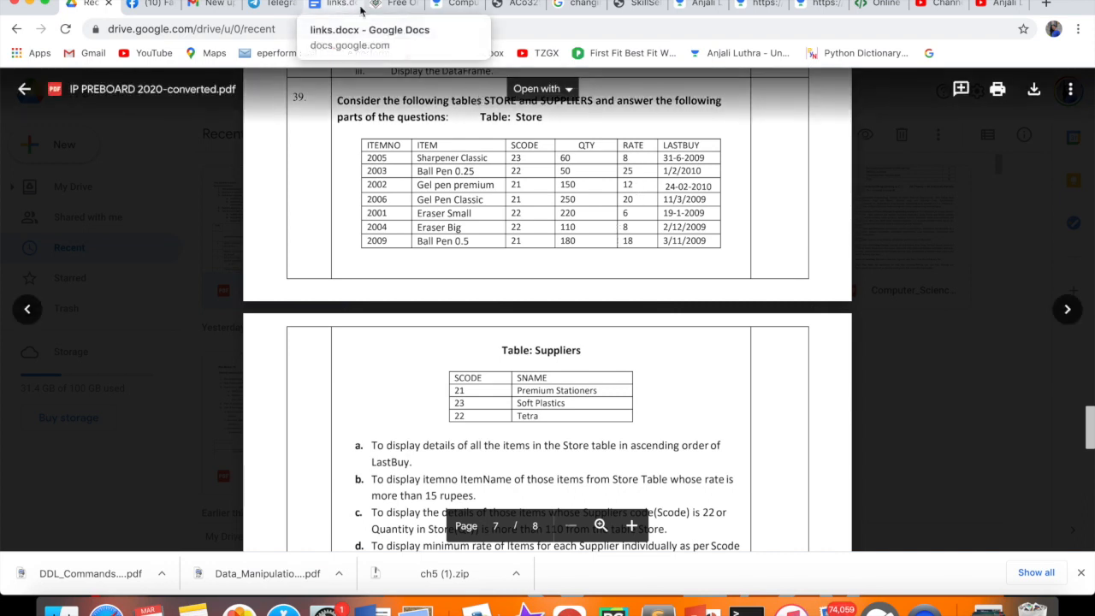
# Add 'where rate > 15;' to answer b and label the next line c).
pyautogui.click(400, 4)
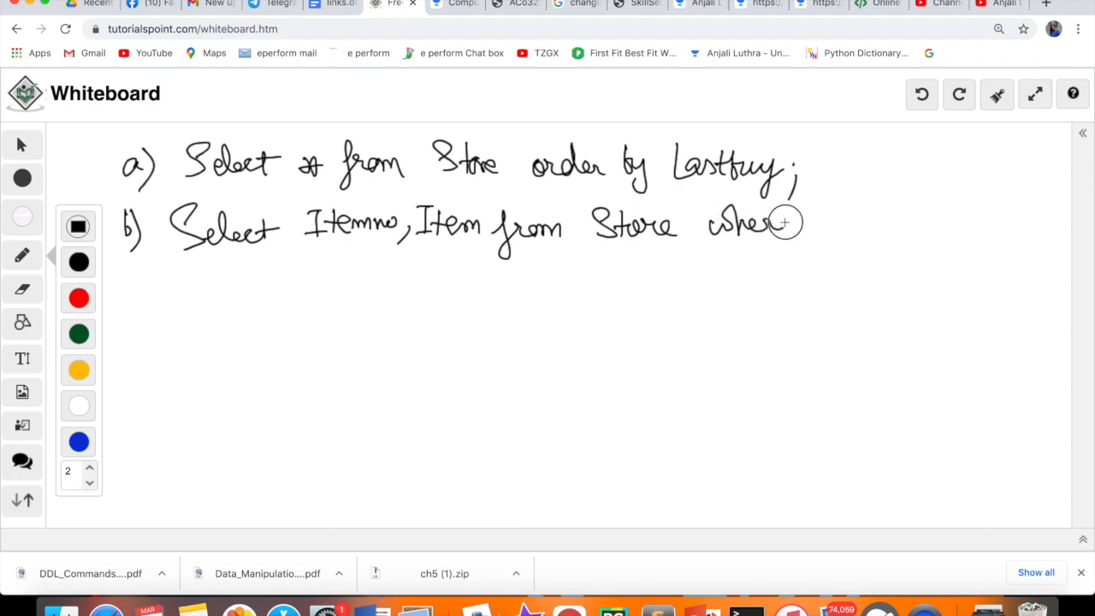
pyautogui.moveTo(812, 214); pyautogui.dragTo(885, 231)
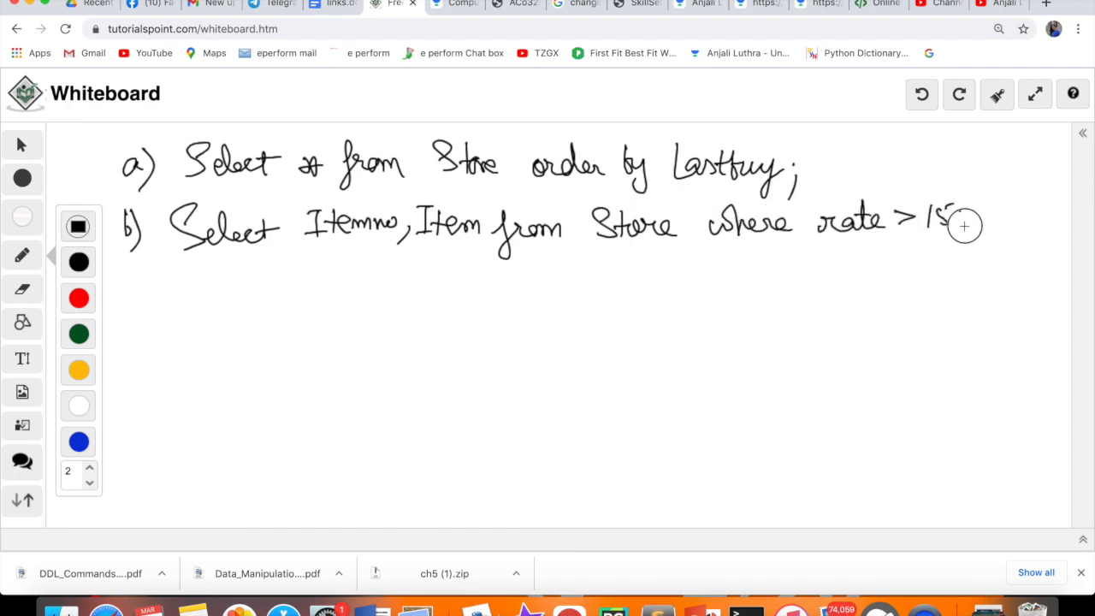
pyautogui.moveTo(950, 227); pyautogui.dragTo(966, 244)
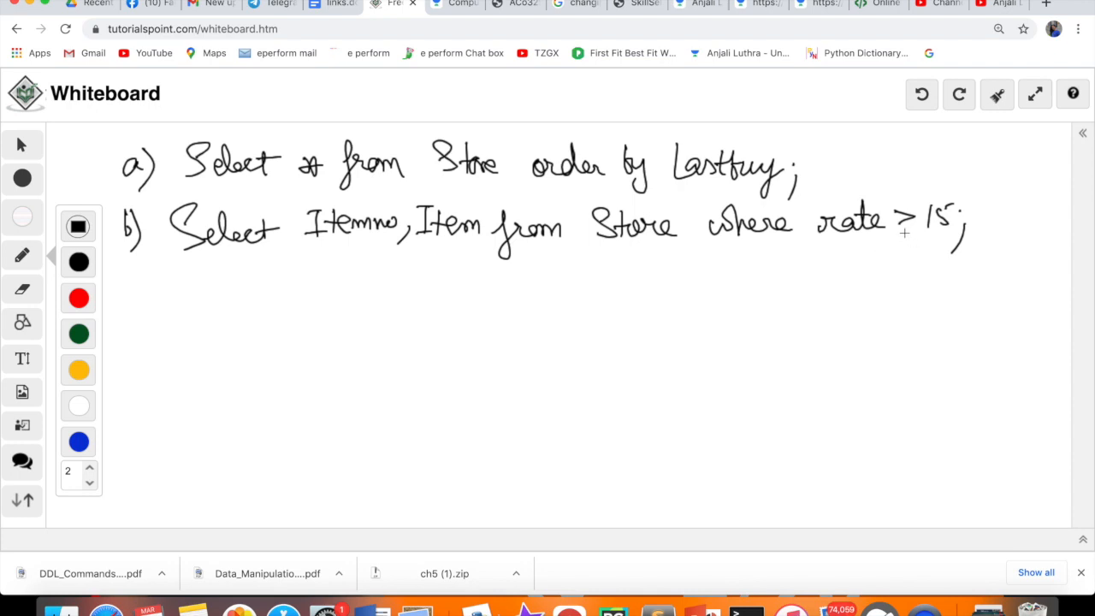
pyautogui.moveTo(129, 278); pyautogui.dragTo(149, 304)
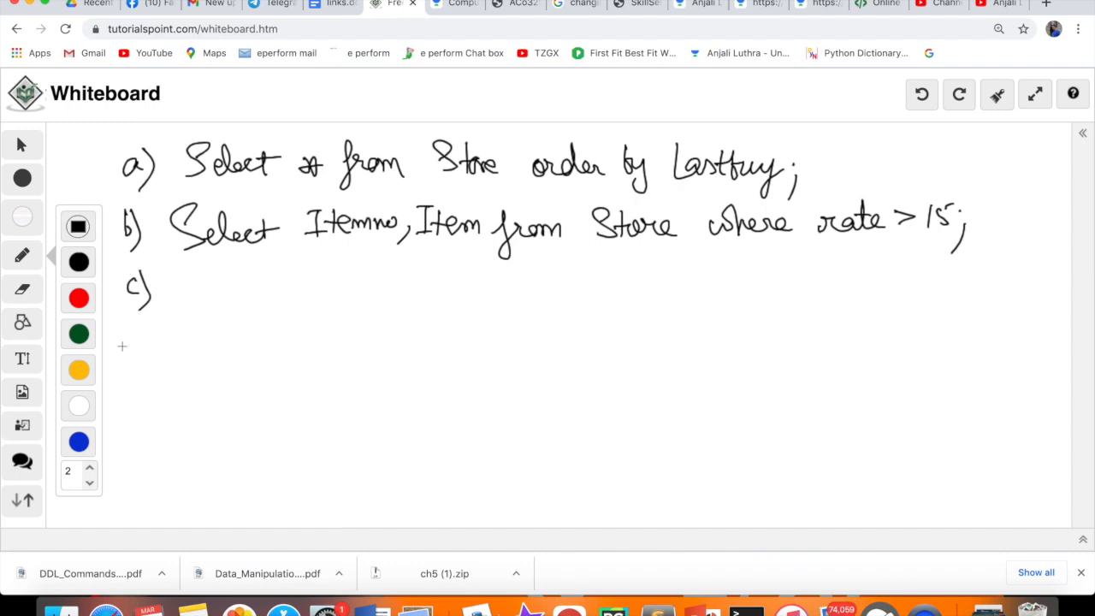
pyautogui.moveTo(95, 373)
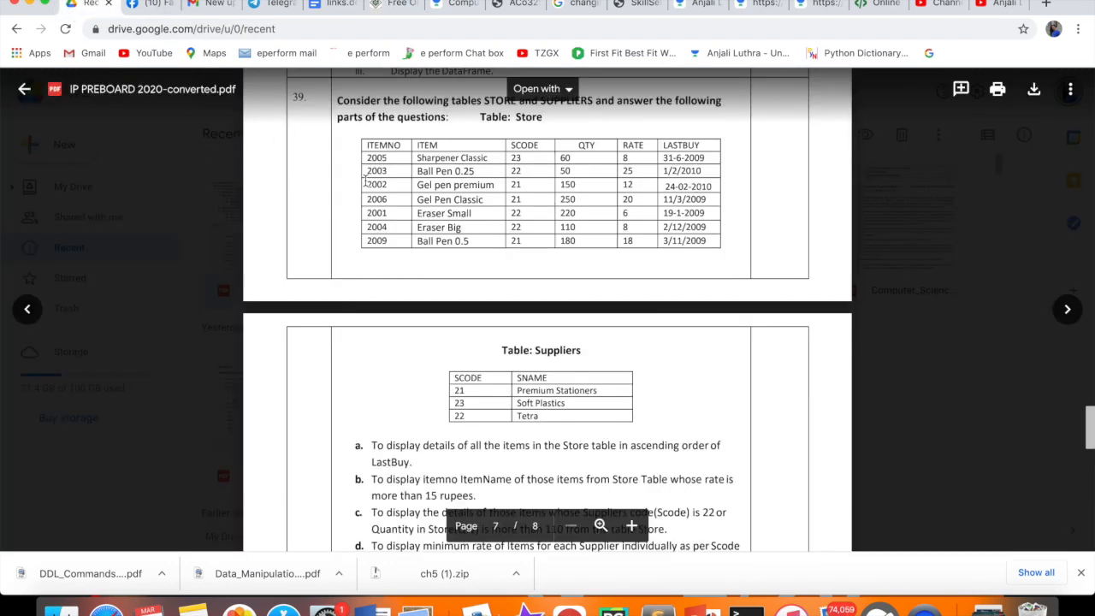
pyautogui.scroll(-3)
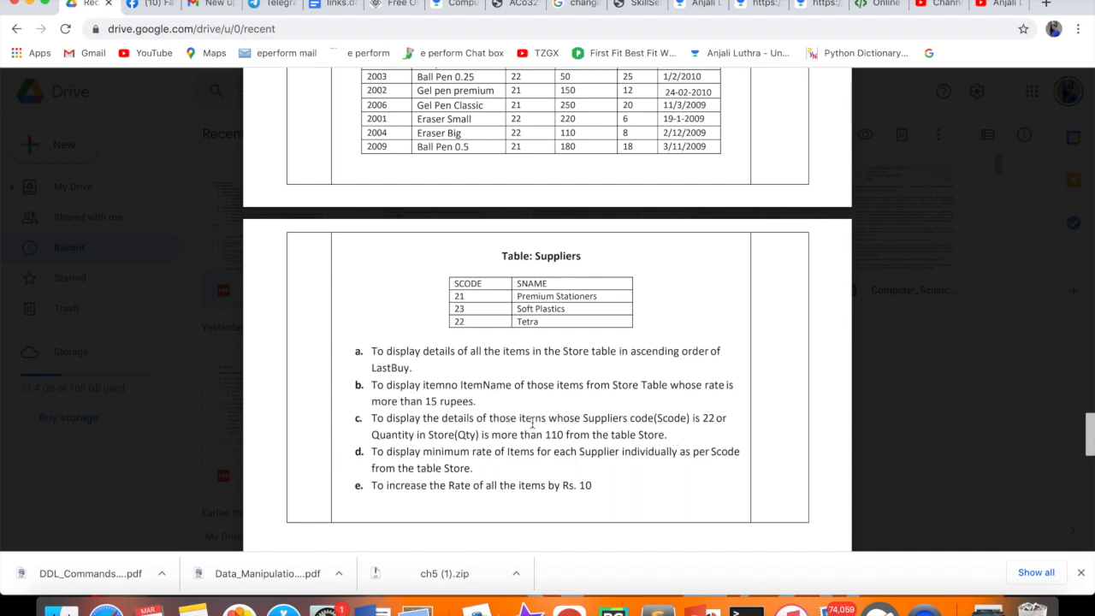
pyautogui.moveTo(419, 405)
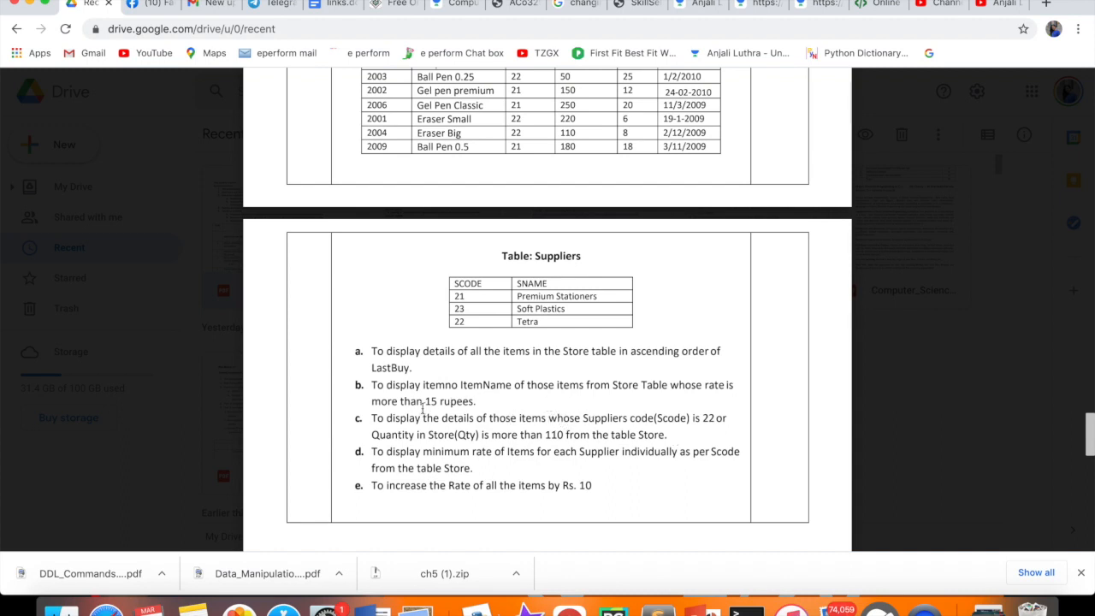
pyautogui.moveTo(507, 417)
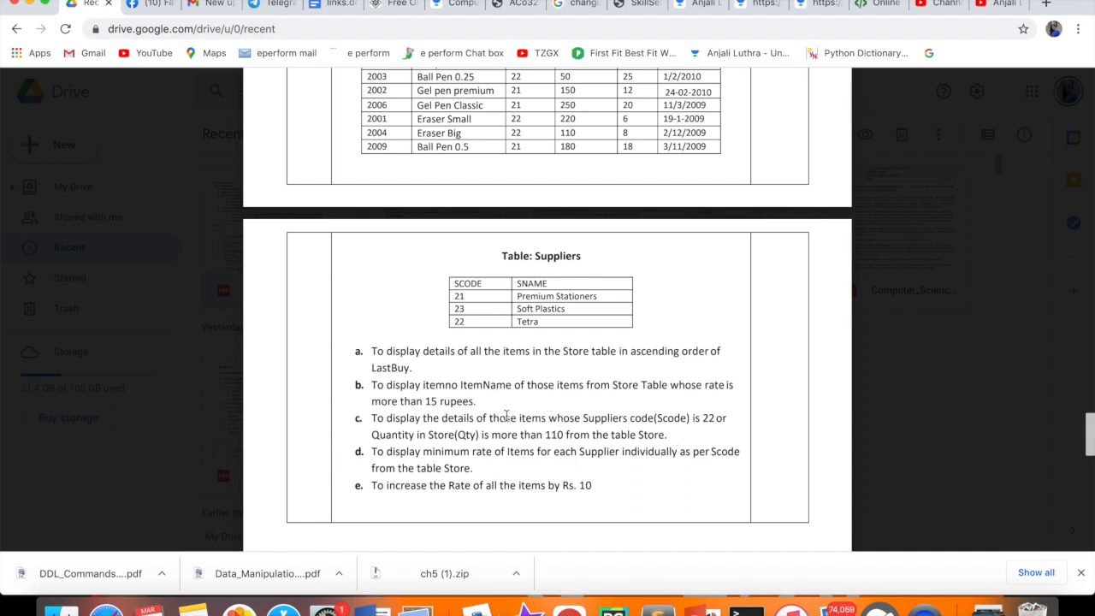
pyautogui.moveTo(576, 429)
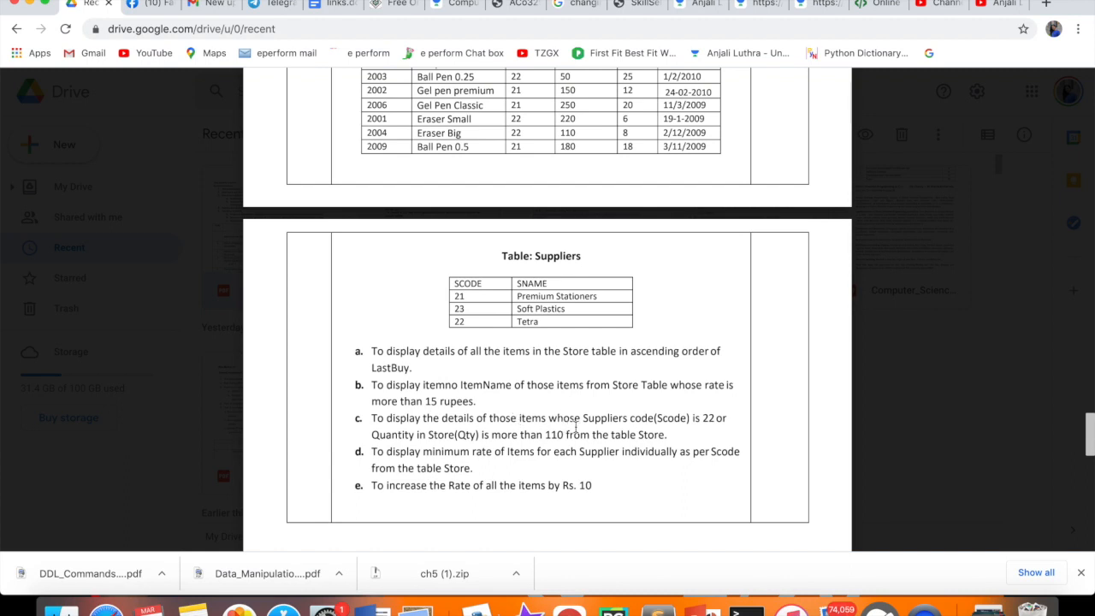
pyautogui.moveTo(624, 422)
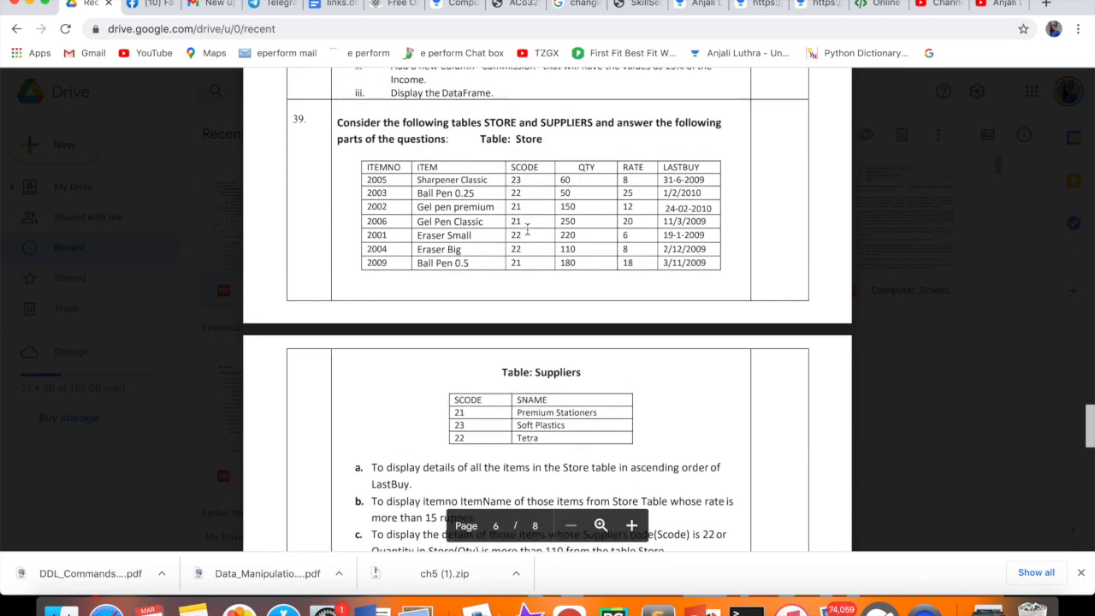
pyautogui.scroll(-3)
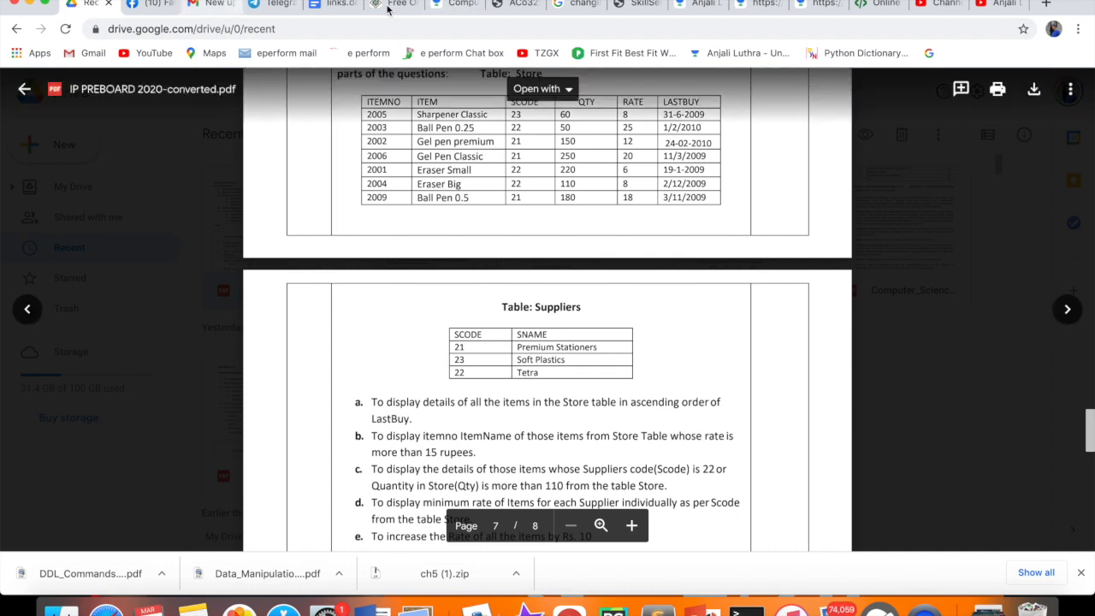
# Handwrite 'Select * from Store where scode = 22' for answer c.
pyautogui.click(400, 5)
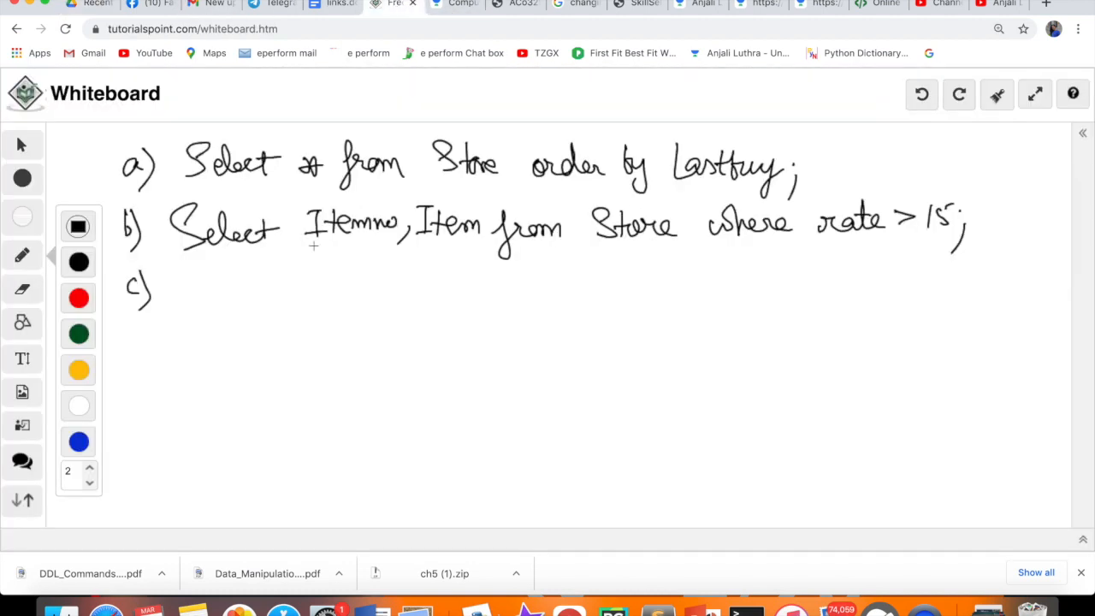
pyautogui.moveTo(184, 291); pyautogui.dragTo(257, 295)
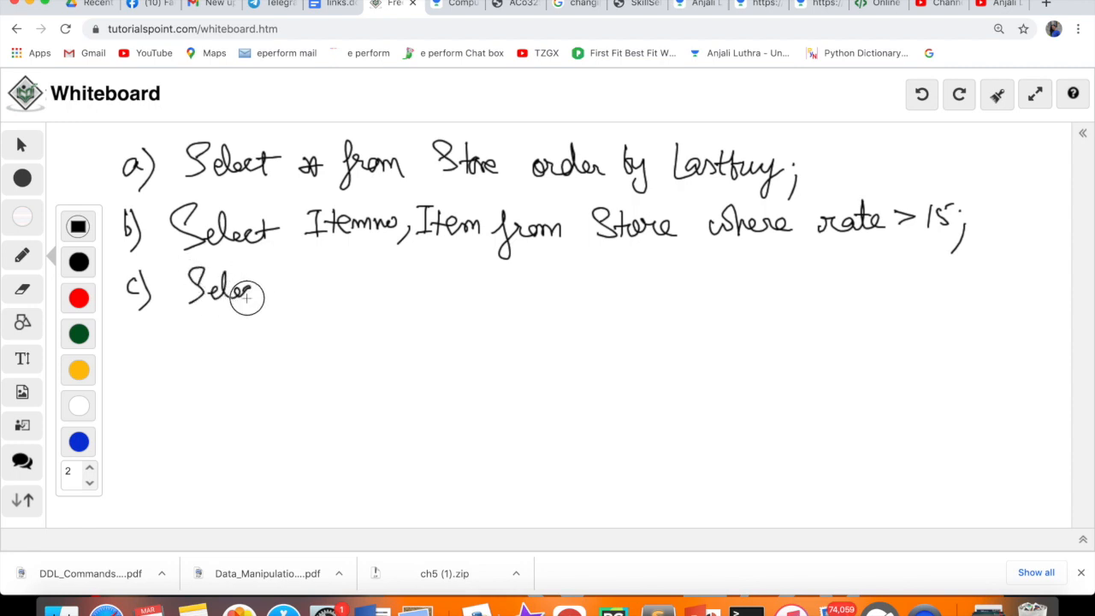
pyautogui.moveTo(256, 291); pyautogui.dragTo(381, 282)
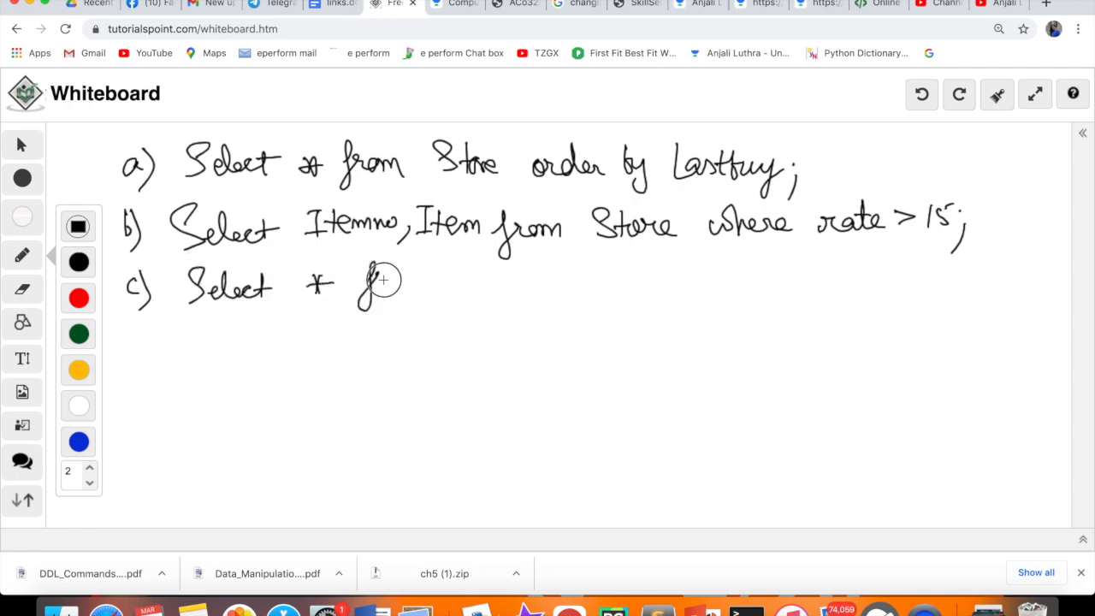
pyautogui.moveTo(351, 286); pyautogui.dragTo(492, 287)
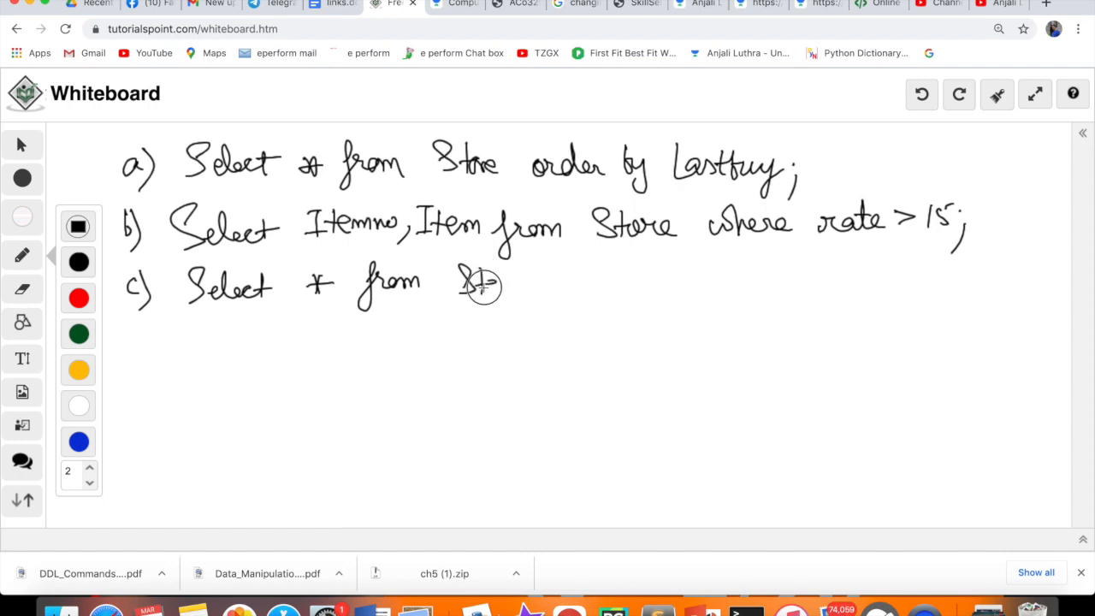
pyautogui.moveTo(458, 283); pyautogui.dragTo(598, 287)
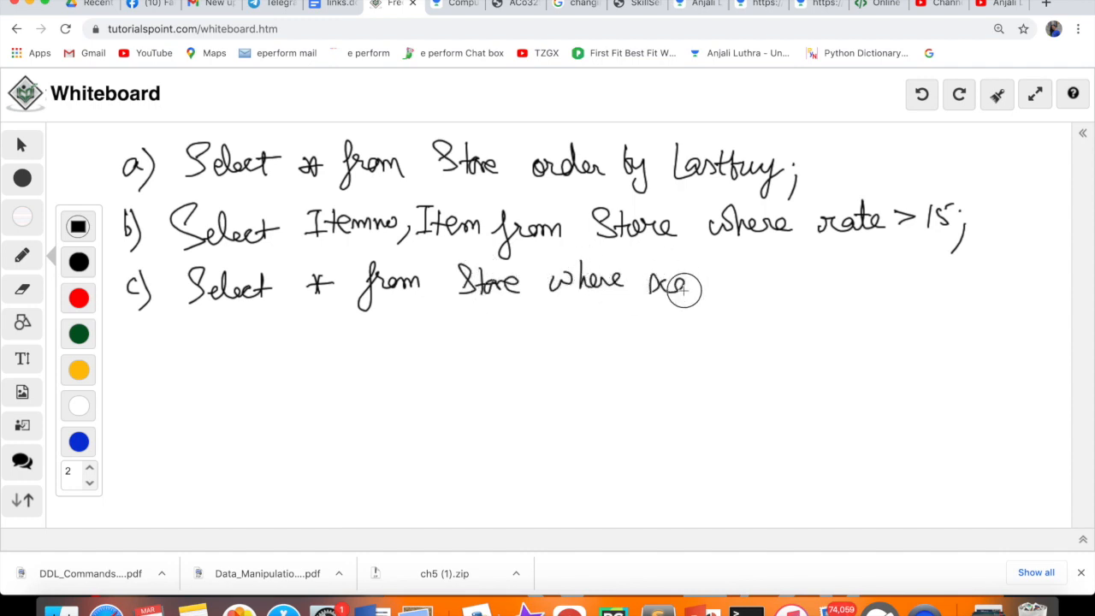
pyautogui.moveTo(676, 282); pyautogui.dragTo(748, 278)
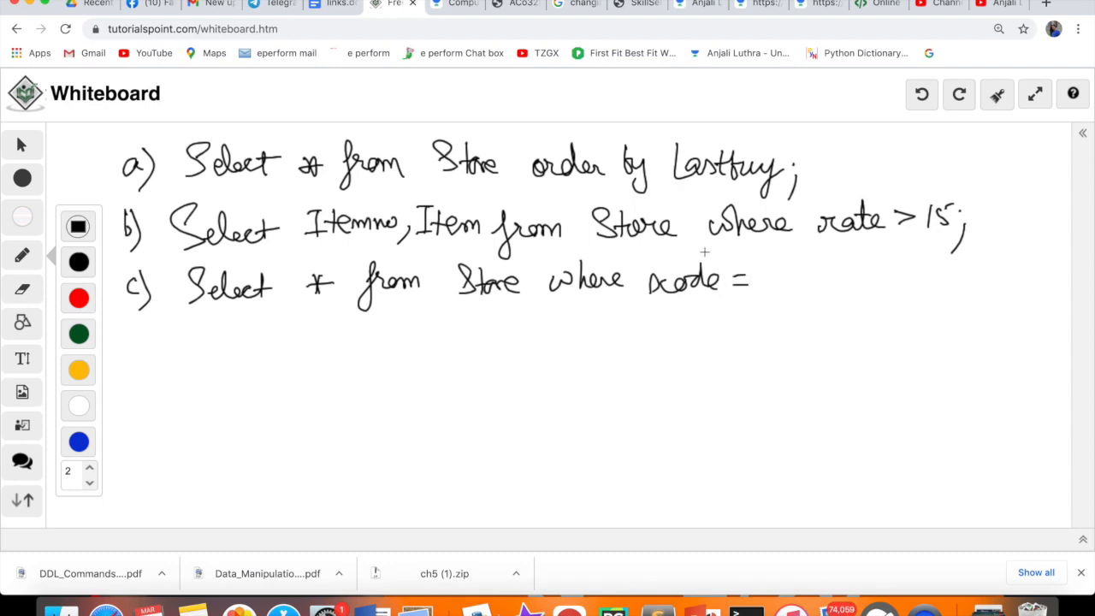
# Recheck the question PDF, then extend answer c with 'or qty >'.
pyautogui.click(82, 10)
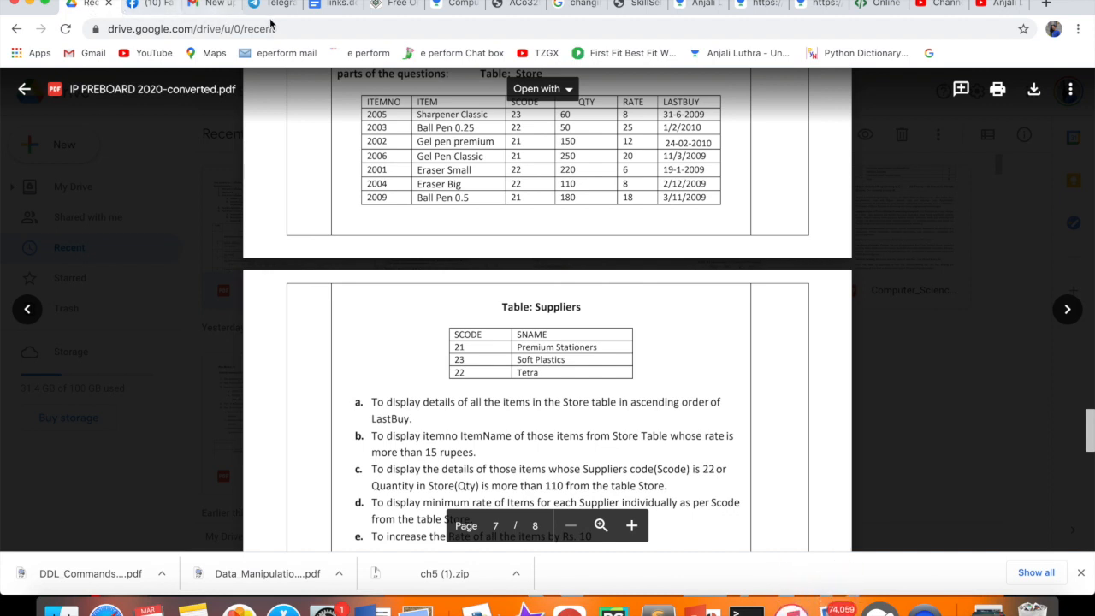
pyautogui.click(402, 5)
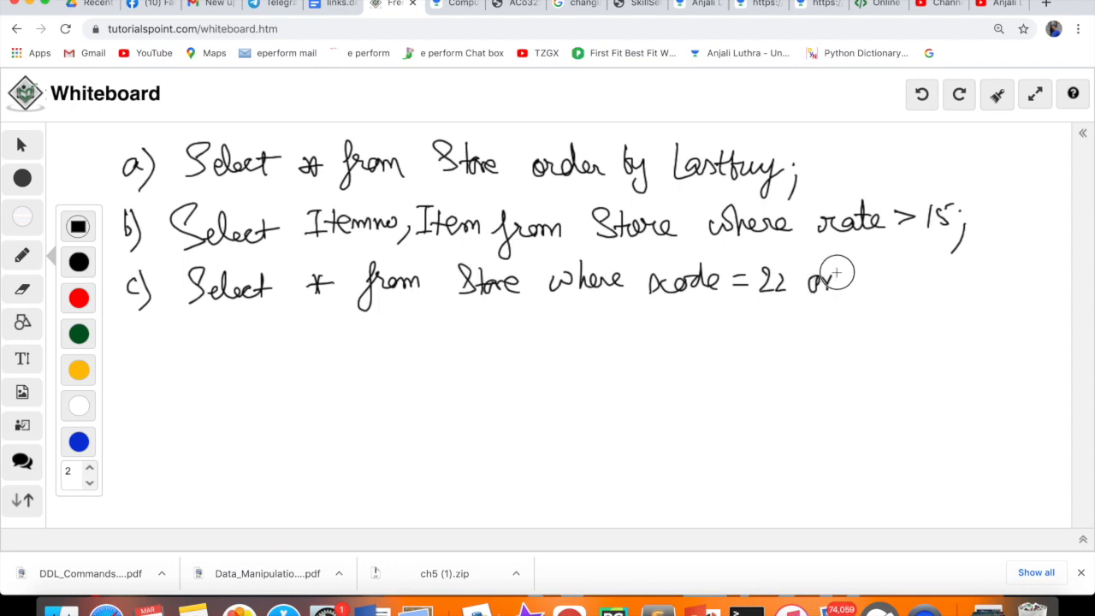
pyautogui.moveTo(816, 282); pyautogui.dragTo(928, 283)
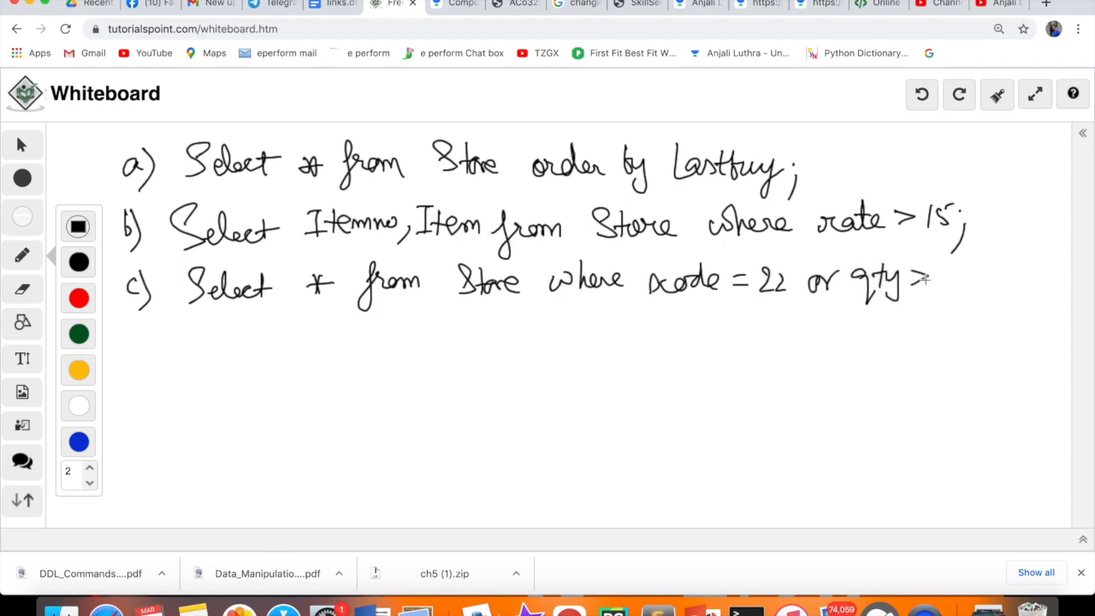
pyautogui.moveTo(928, 283); pyautogui.dragTo(983, 291)
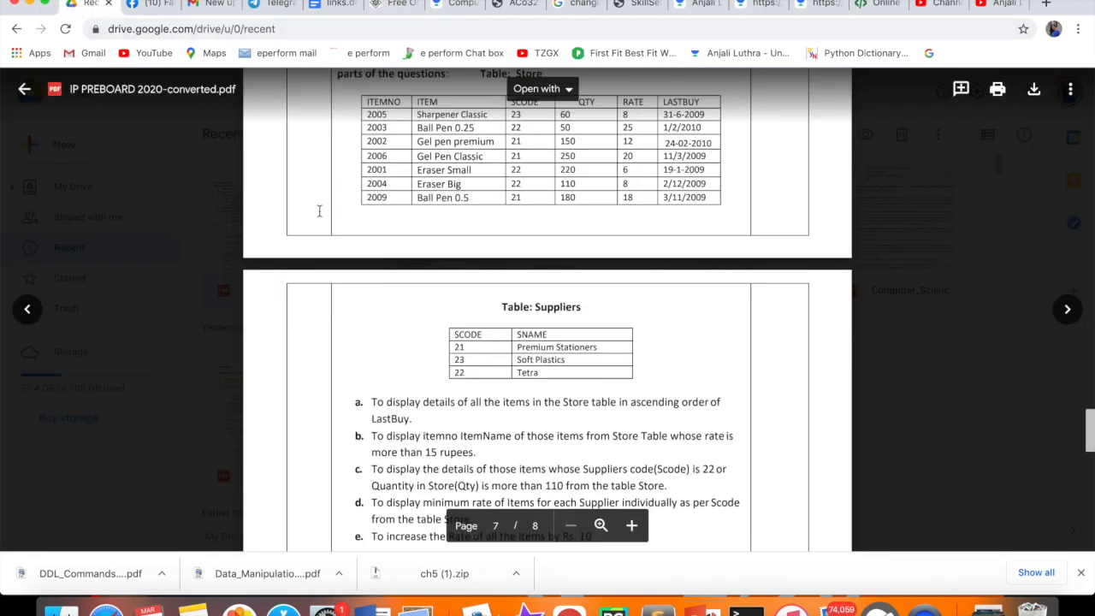
pyautogui.scroll(-3)
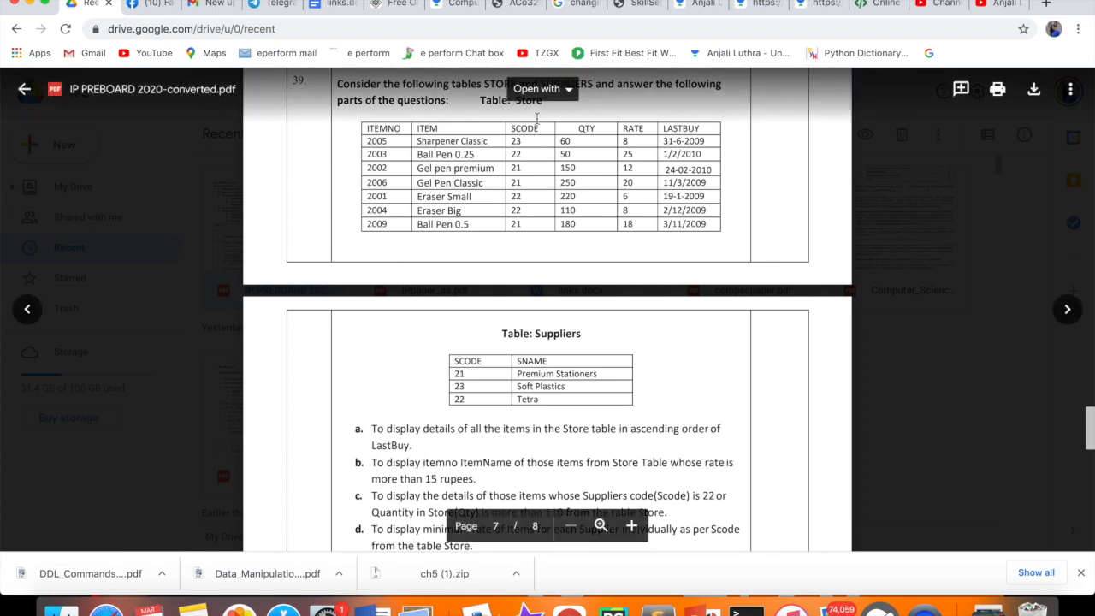
pyautogui.moveTo(622, 132)
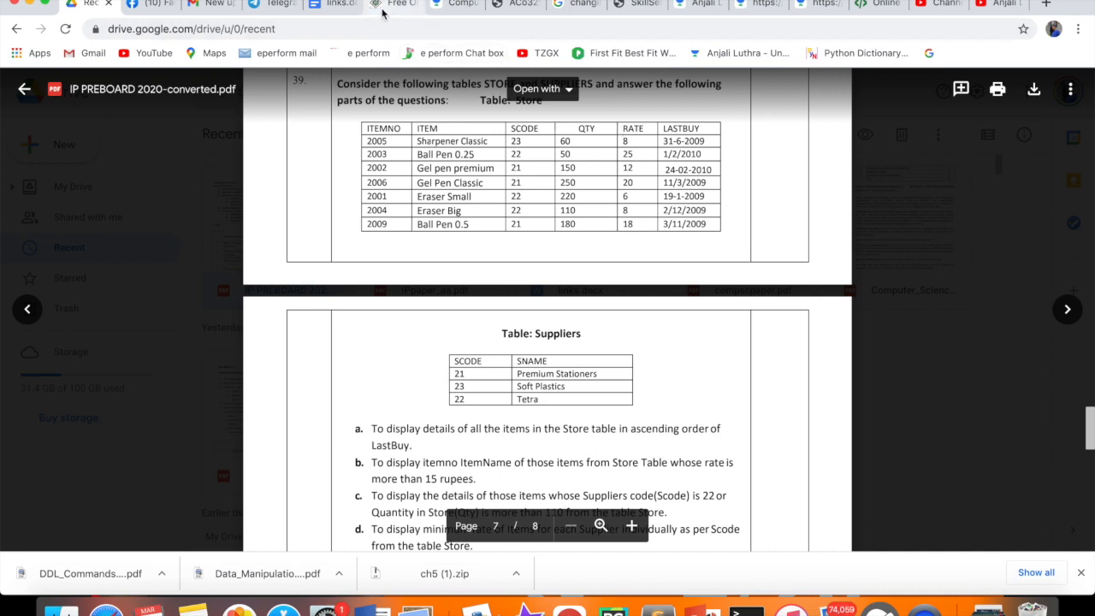
# Write answer d, 'Select scode, min(rate) from store group by scode;', then view part e.
pyautogui.click(408, 4)
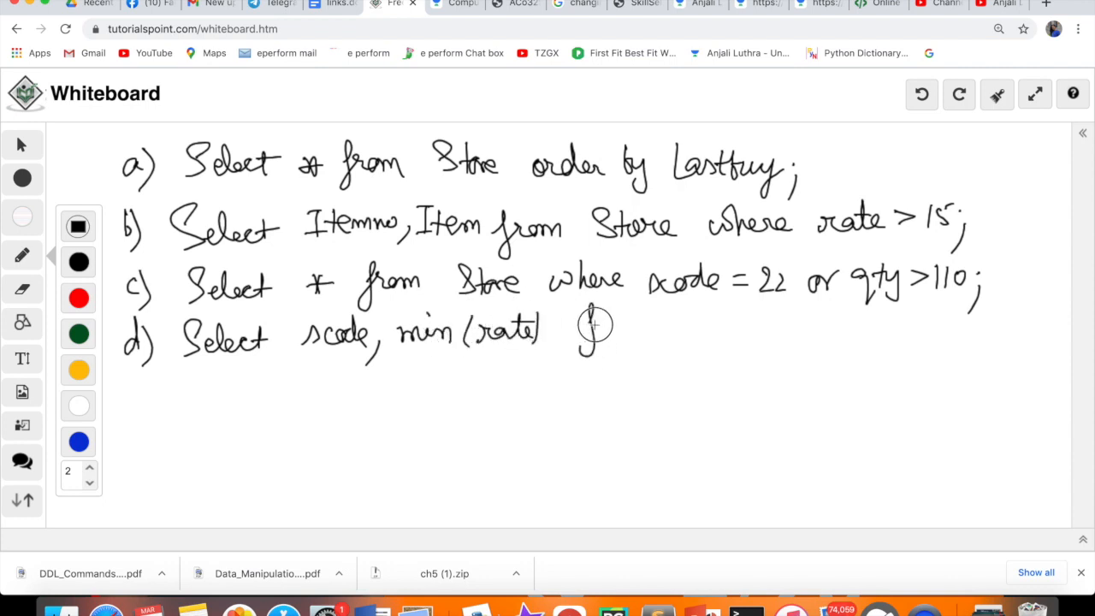
pyautogui.moveTo(581, 325); pyautogui.dragTo(710, 329)
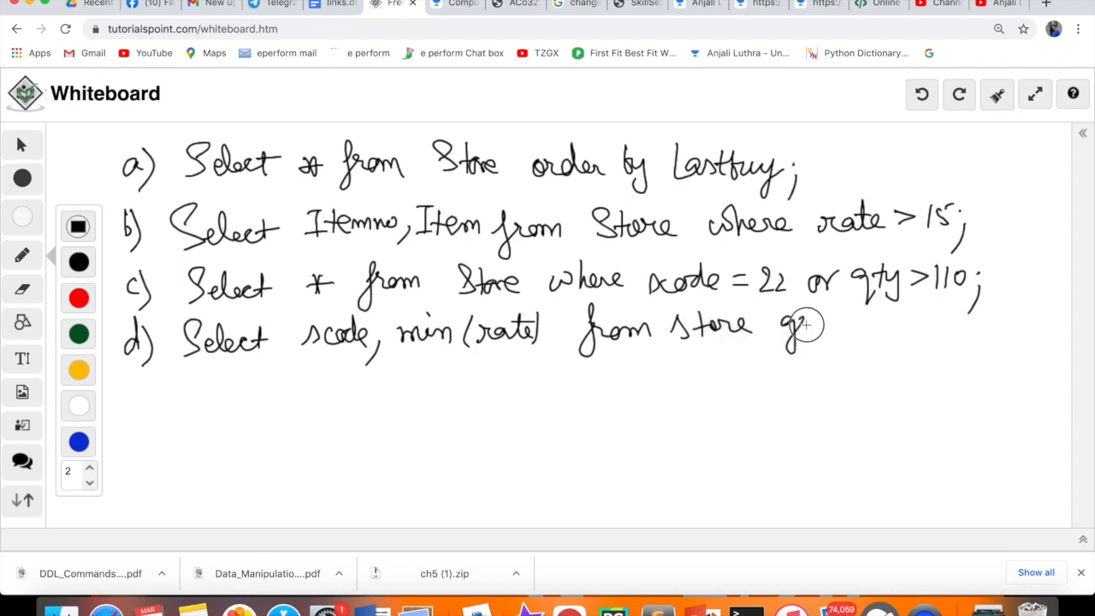
pyautogui.moveTo(791, 325); pyautogui.dragTo(885, 325)
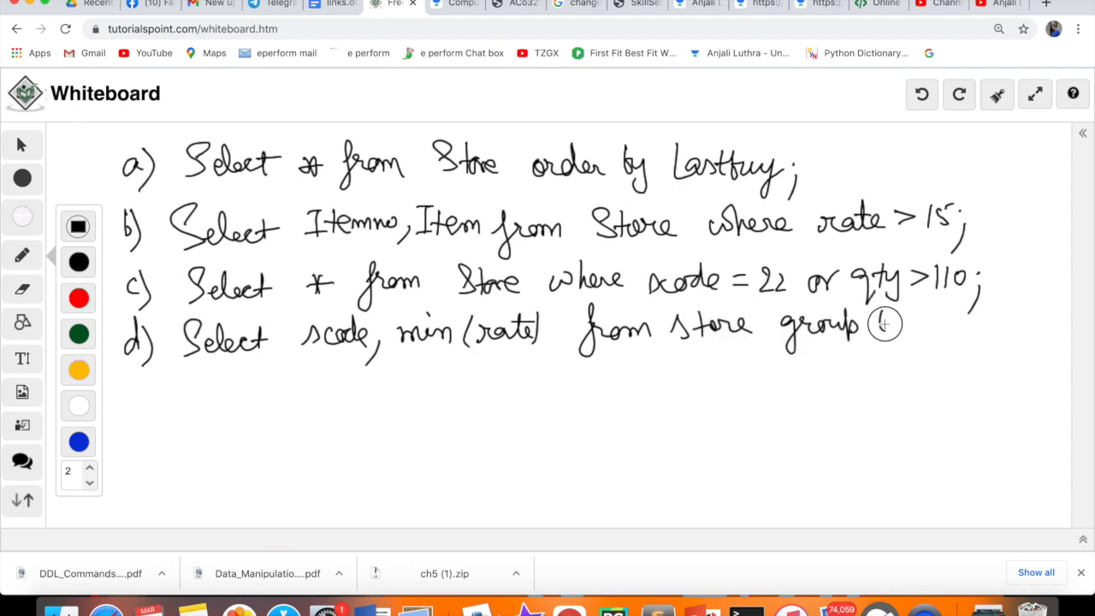
pyautogui.moveTo(885, 324); pyautogui.dragTo(950, 325)
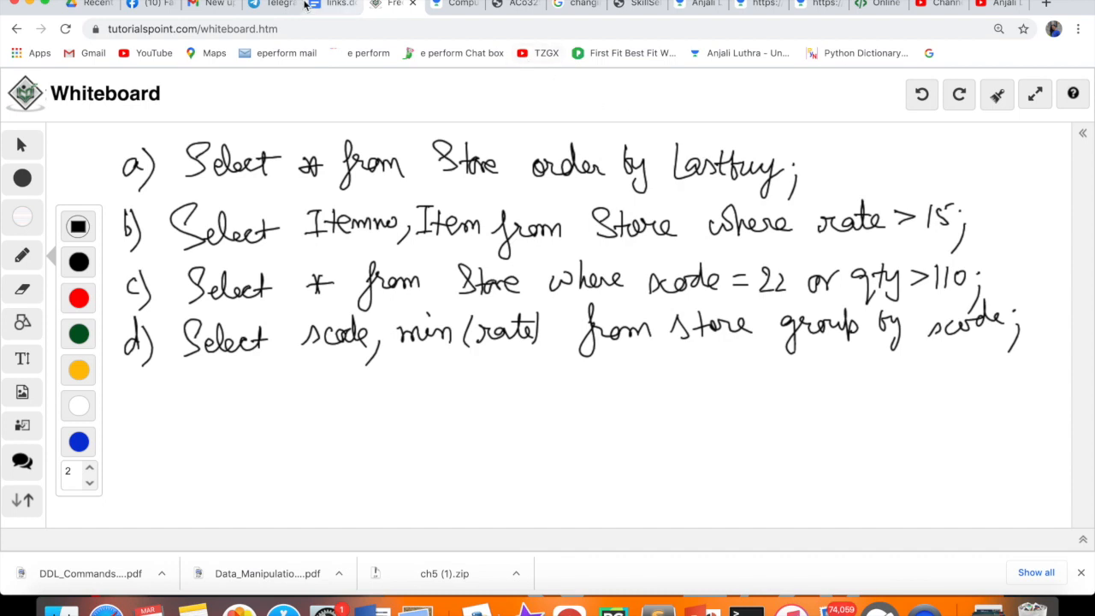
pyautogui.click(83, 7)
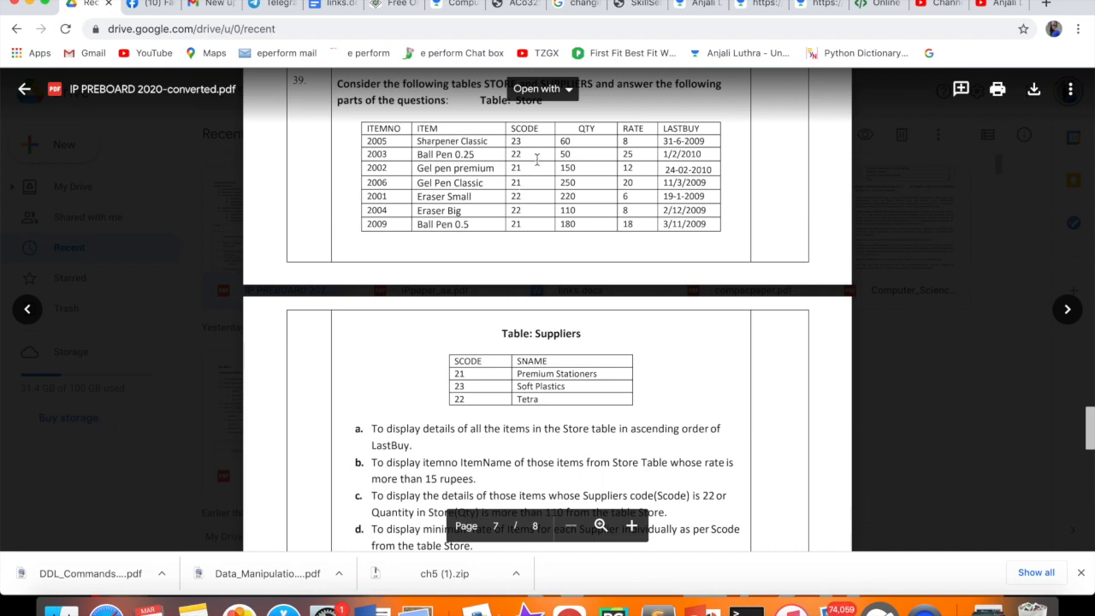
pyautogui.moveTo(533, 140)
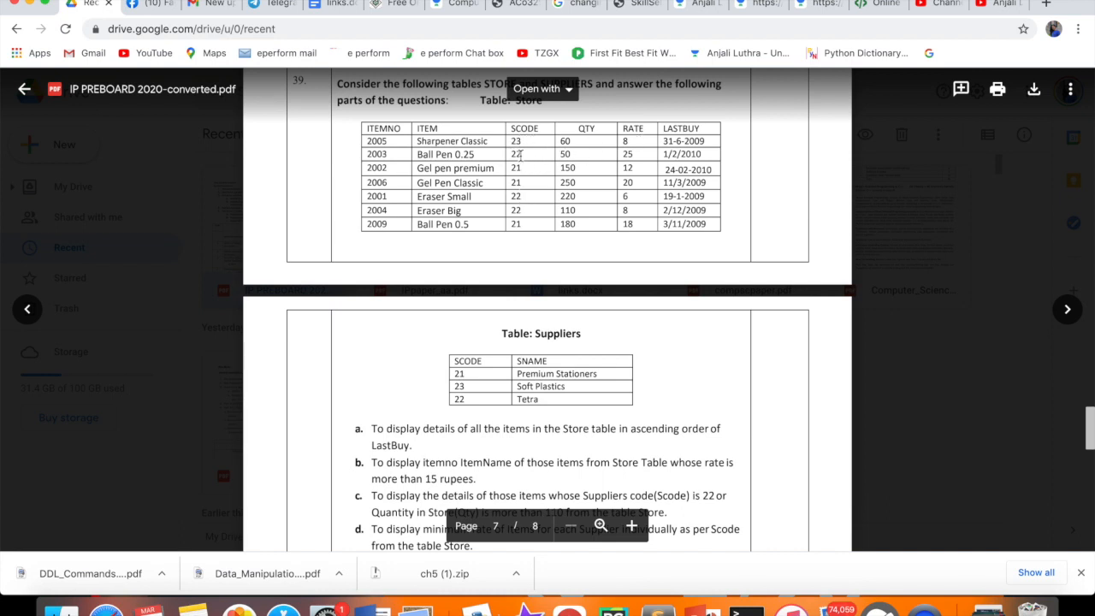
pyautogui.moveTo(524, 210)
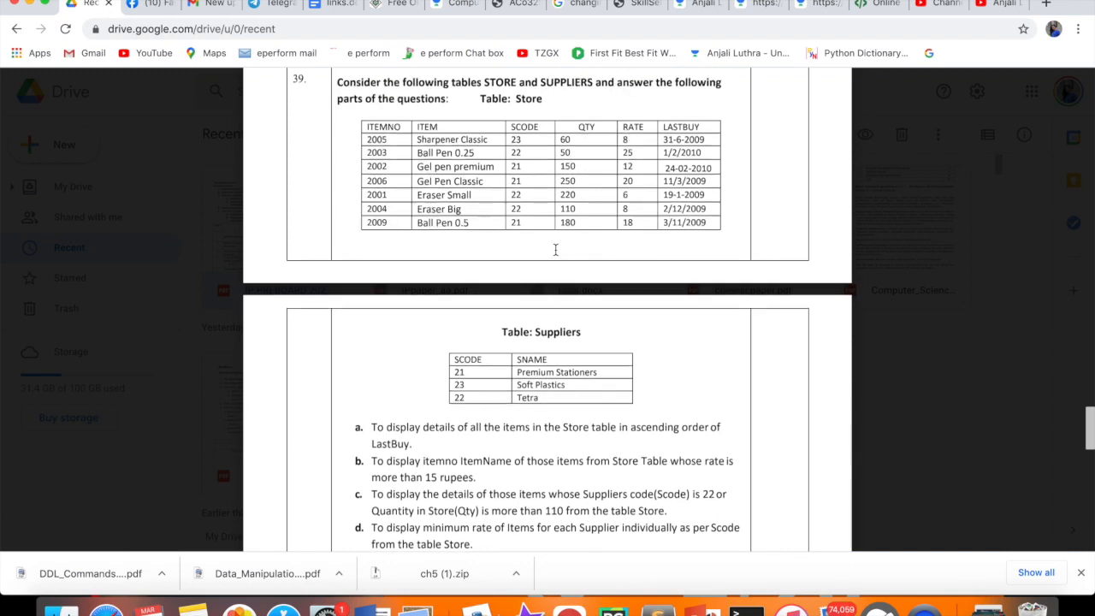
pyautogui.scroll(-3)
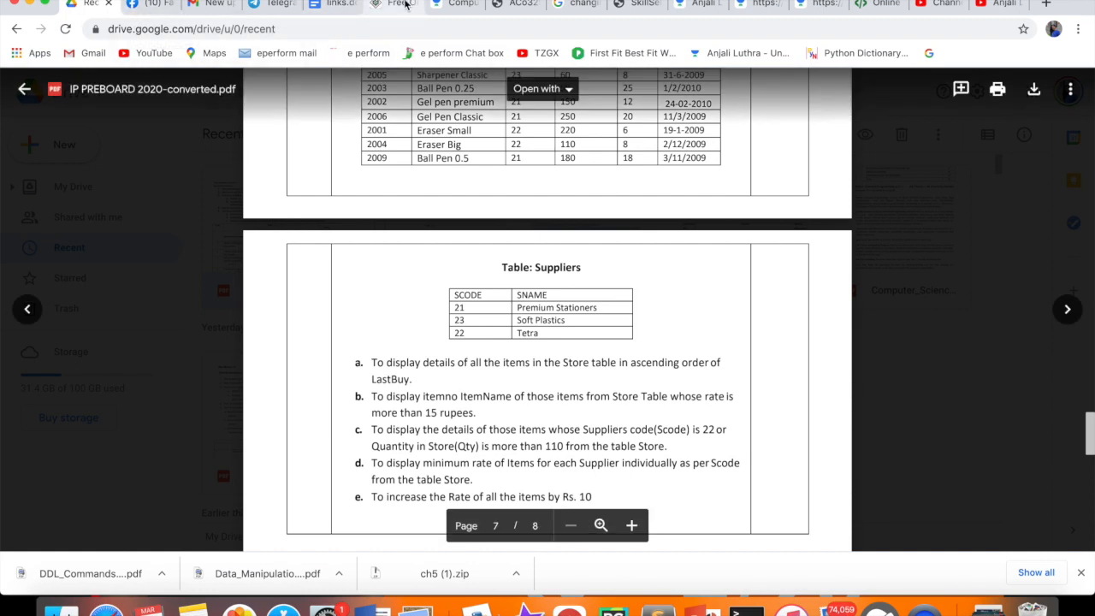
# Handwrite answer e as 'e) Update Store set rate = rate + 10;'.
pyautogui.click(402, 5)
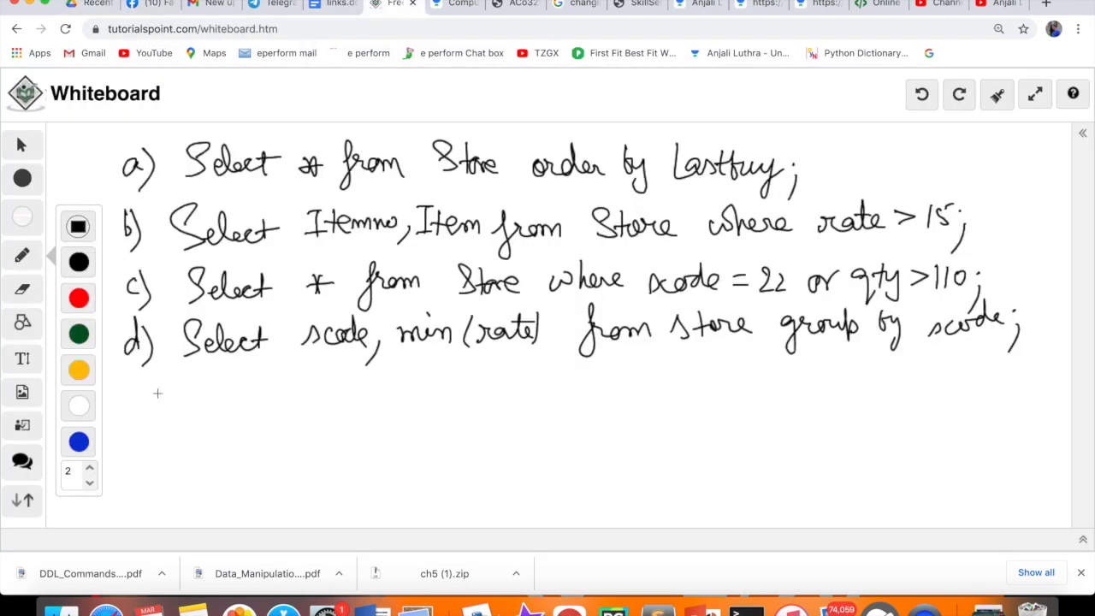
pyautogui.moveTo(137, 384); pyautogui.dragTo(149, 406)
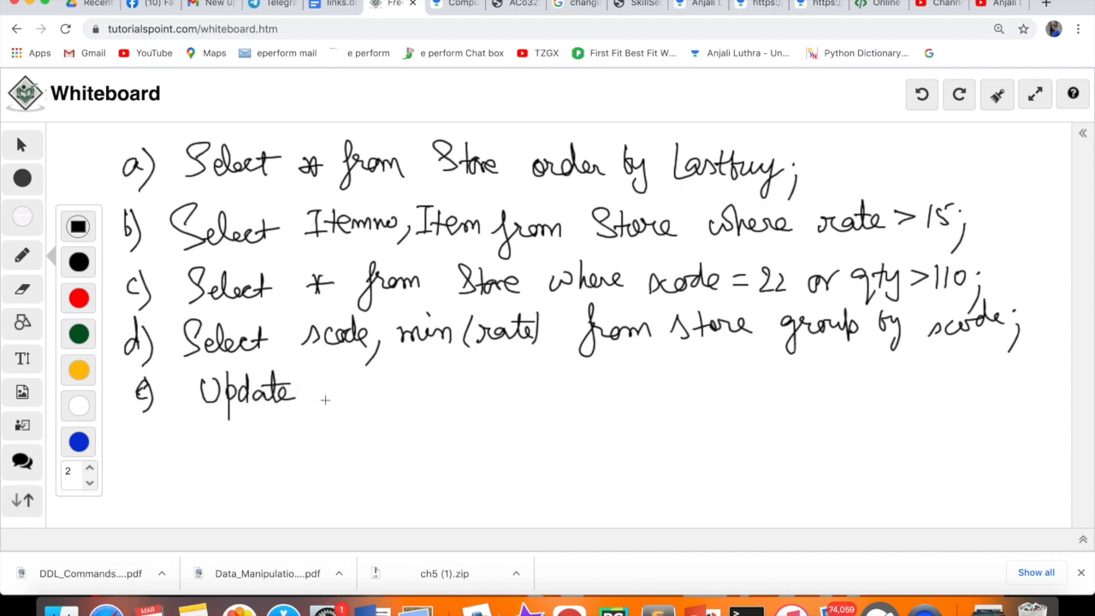
pyautogui.moveTo(321, 393); pyautogui.dragTo(346, 393)
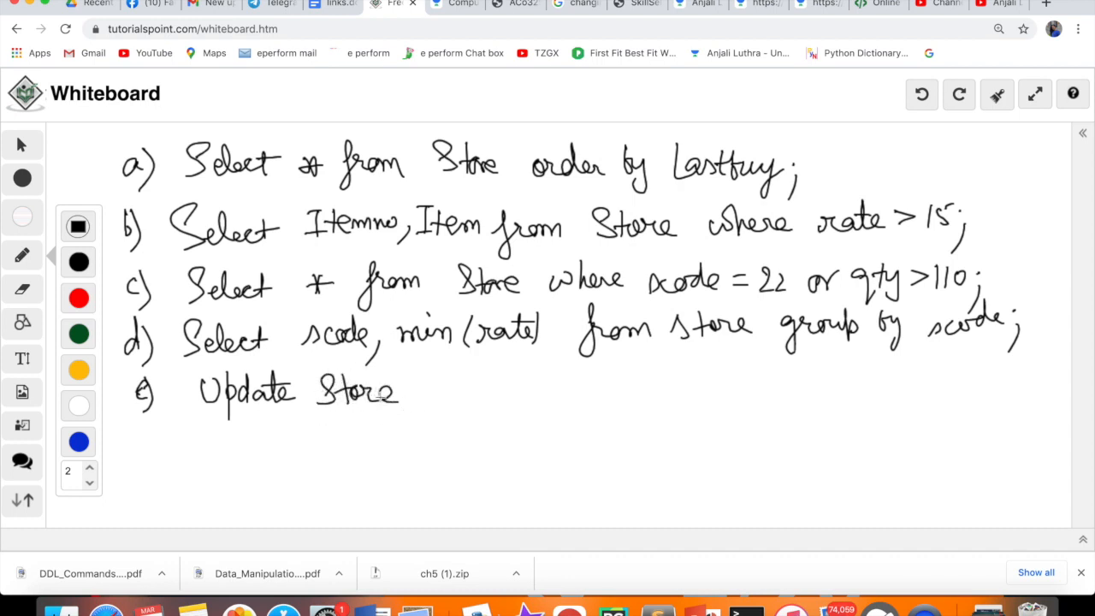
pyautogui.moveTo(417, 395)
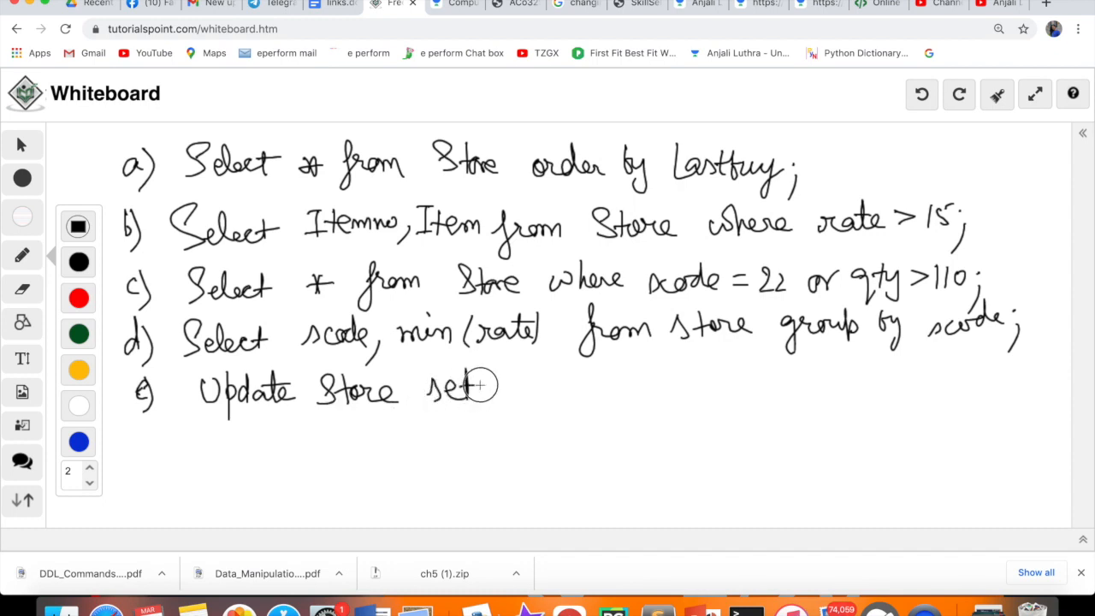
pyautogui.moveTo(514, 389); pyautogui.dragTo(581, 384)
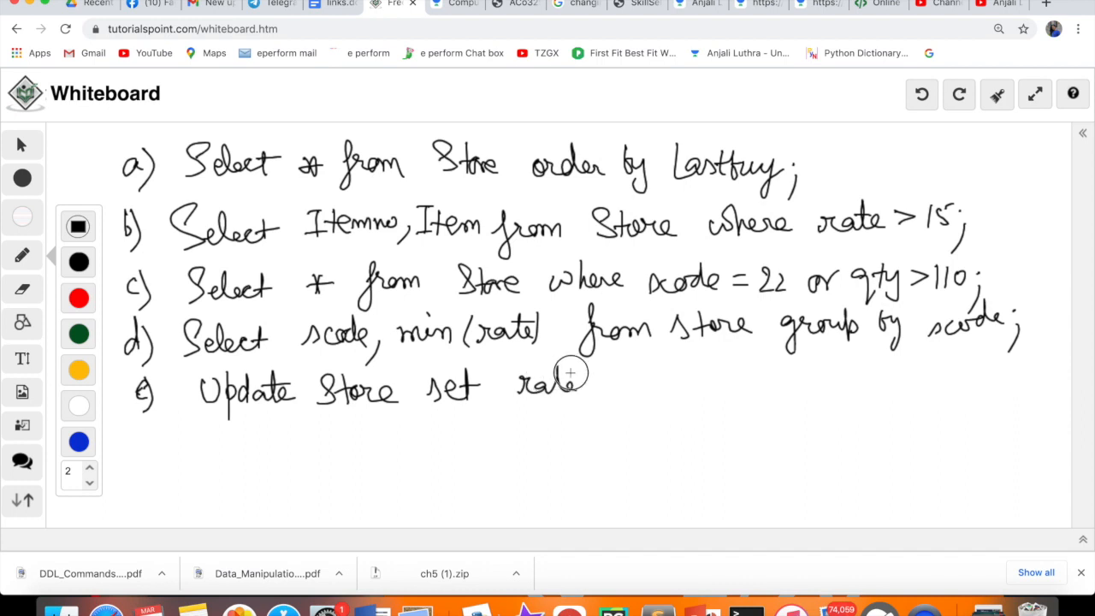
pyautogui.moveTo(582, 383); pyautogui.dragTo(667, 382)
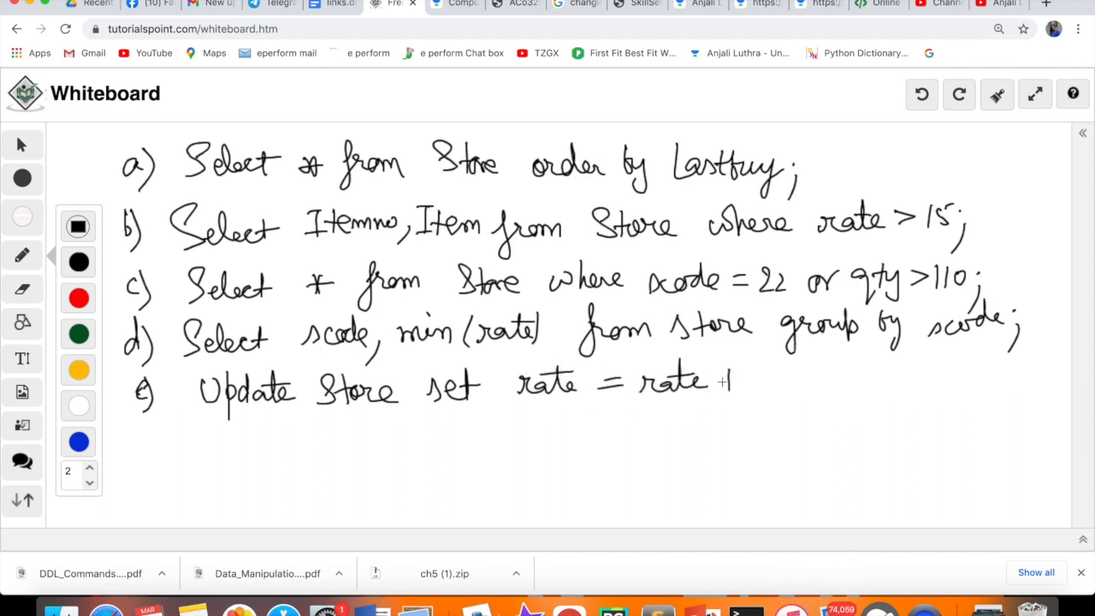
pyautogui.moveTo(735, 380); pyautogui.dragTo(783, 380)
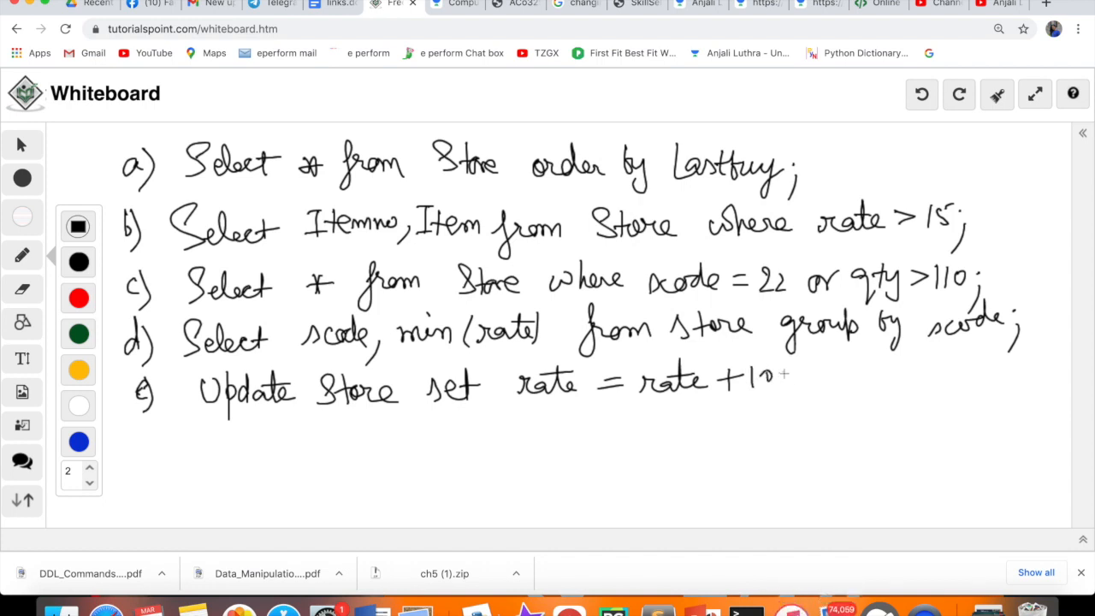
pyautogui.moveTo(782, 376); pyautogui.dragTo(791, 394)
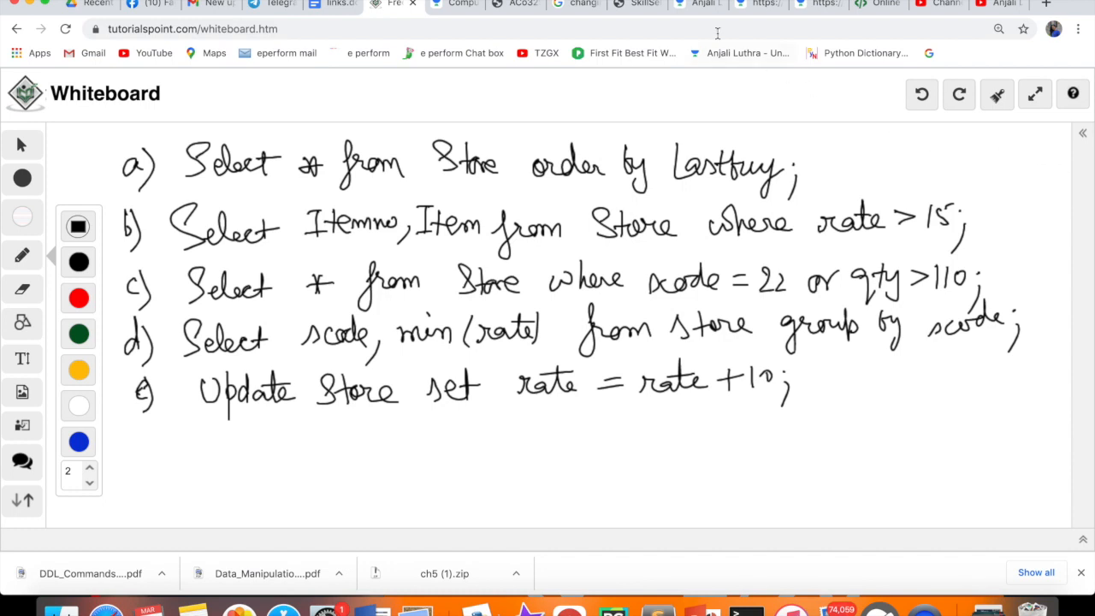
# Close the chat, refresh the Unacademy profile page, and open Your conversations.
pyautogui.click(693, 5)
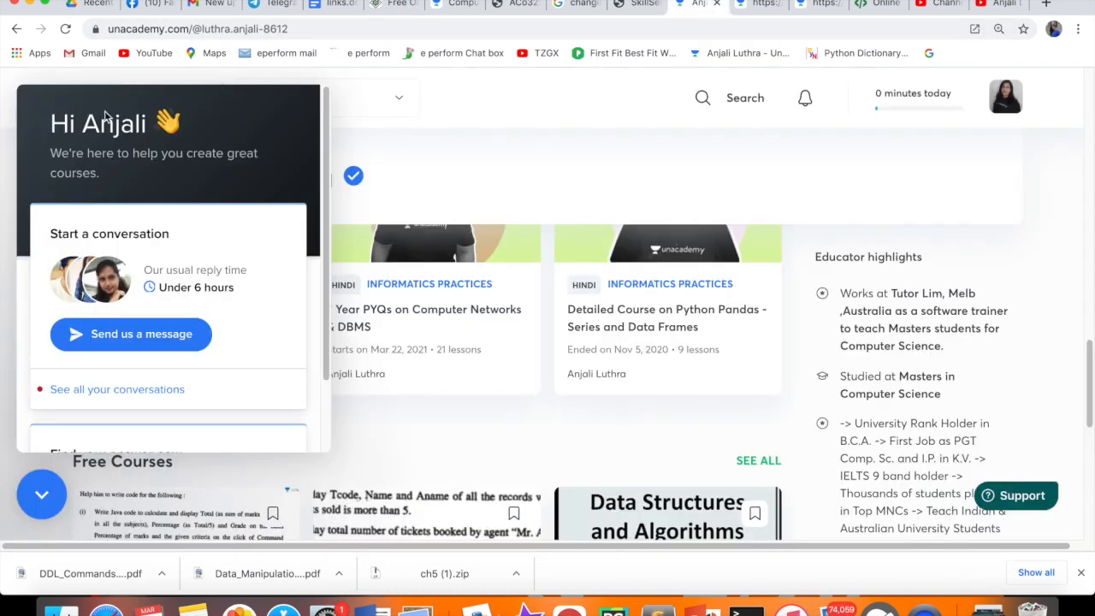
pyautogui.click(41, 495)
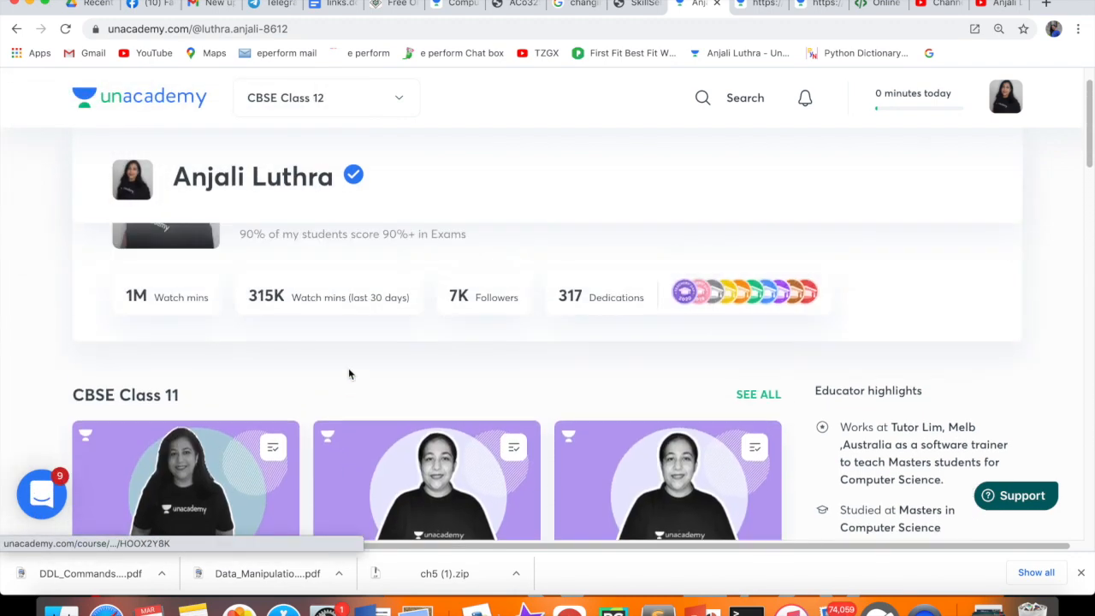
pyautogui.scroll(3)
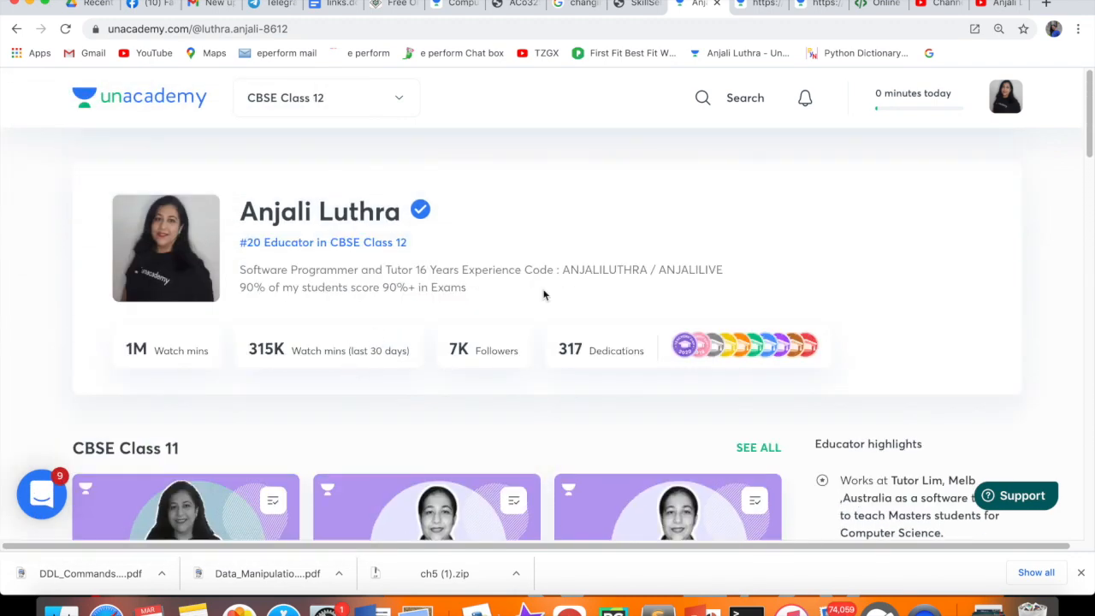
pyautogui.moveTo(244, 94)
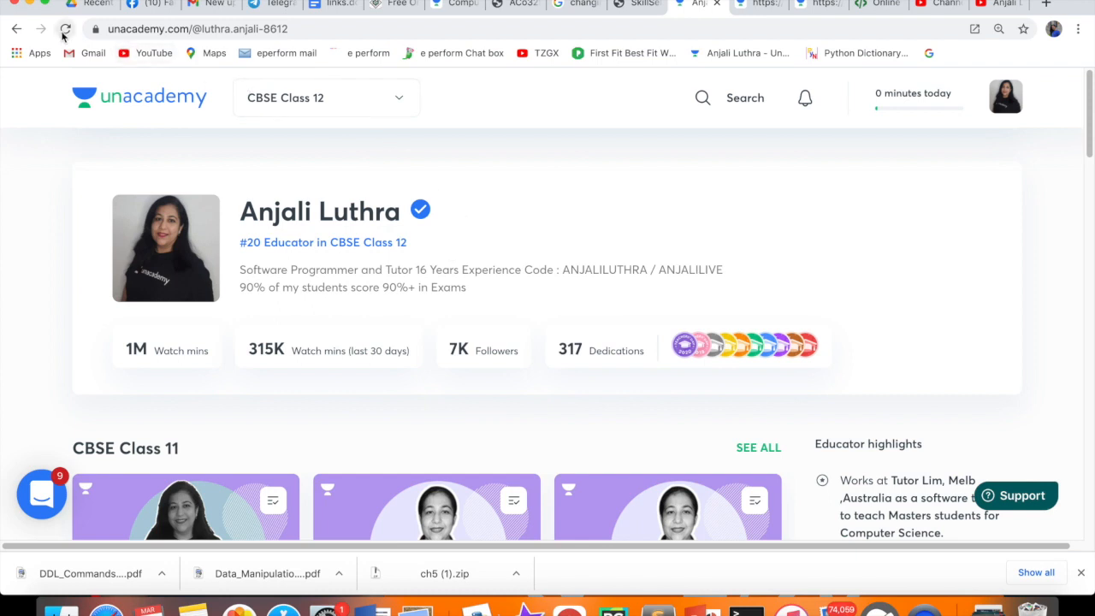
pyautogui.click(65, 32)
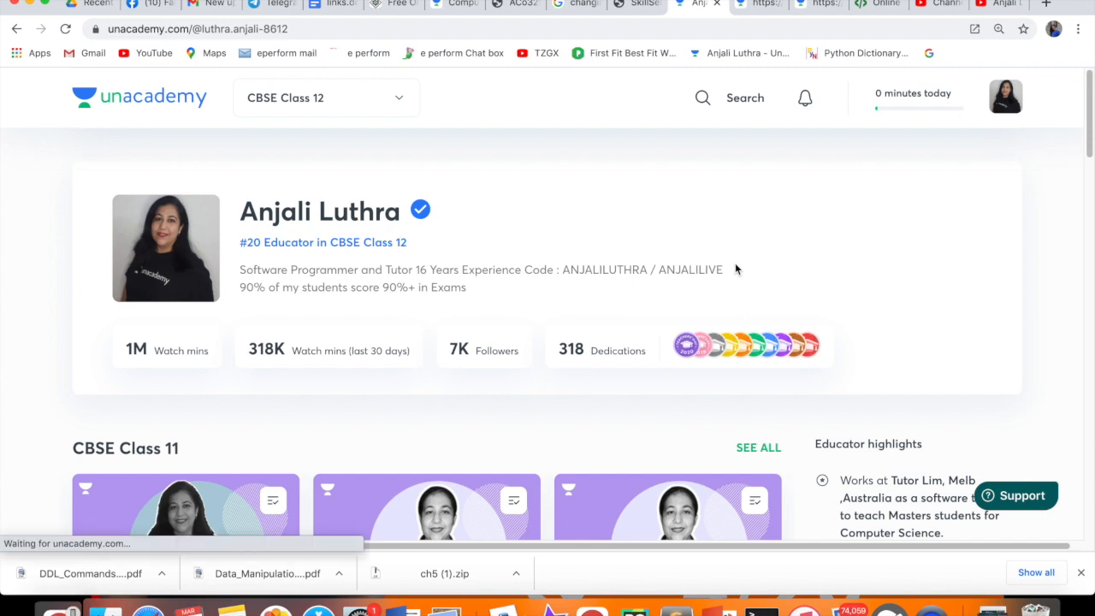
pyautogui.moveTo(869, 160)
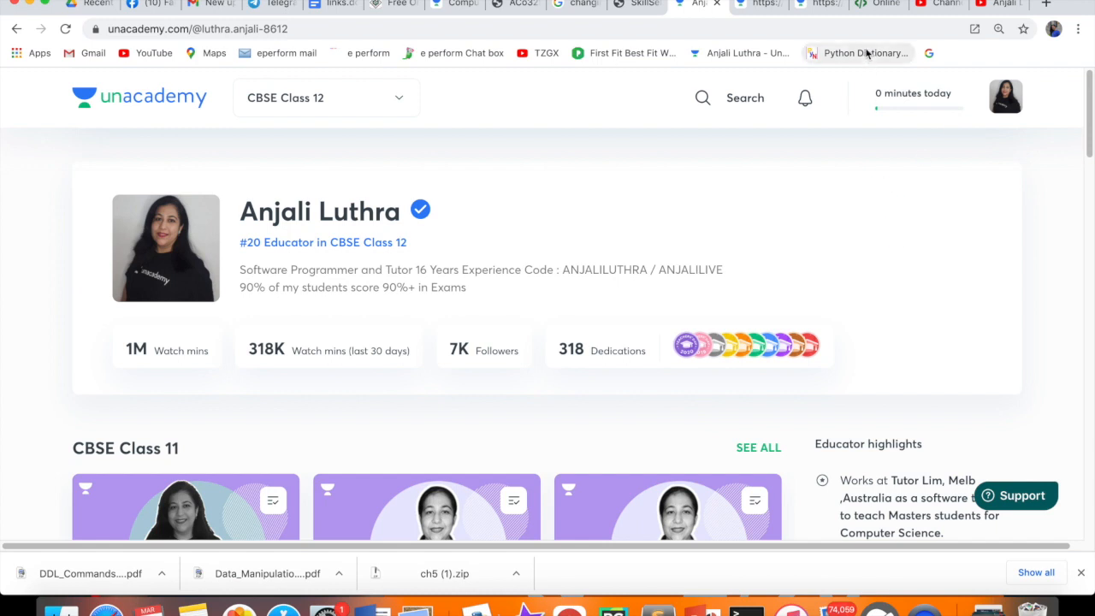
pyautogui.click(1016, 495)
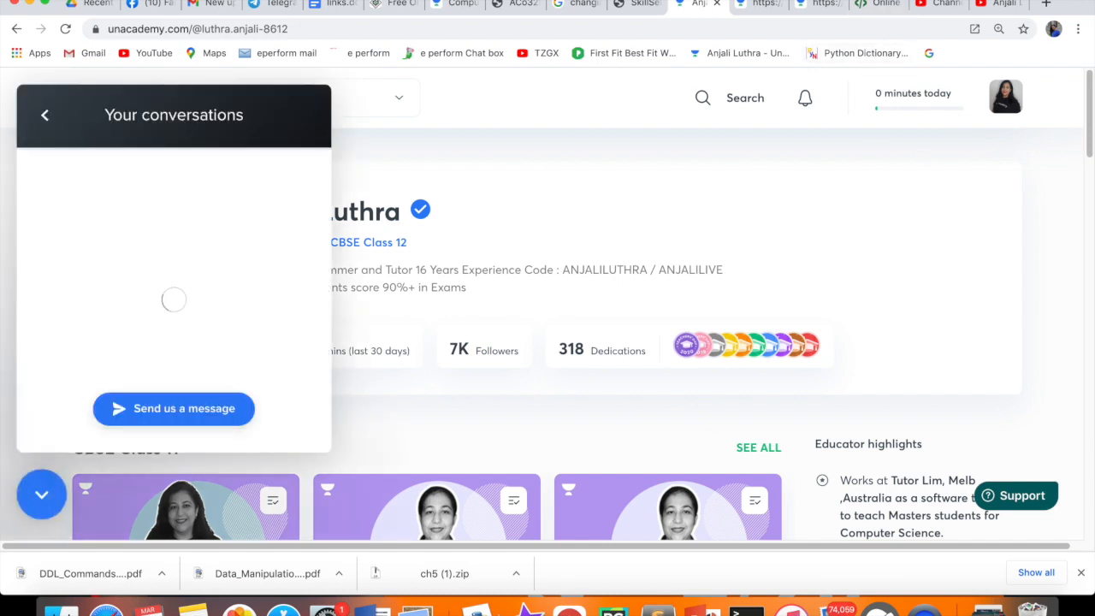